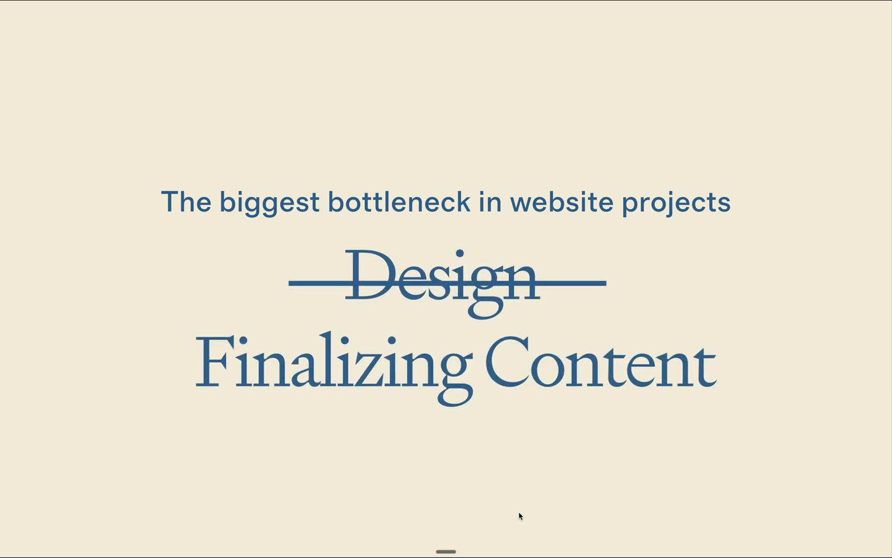
mouse_move(546, 422)
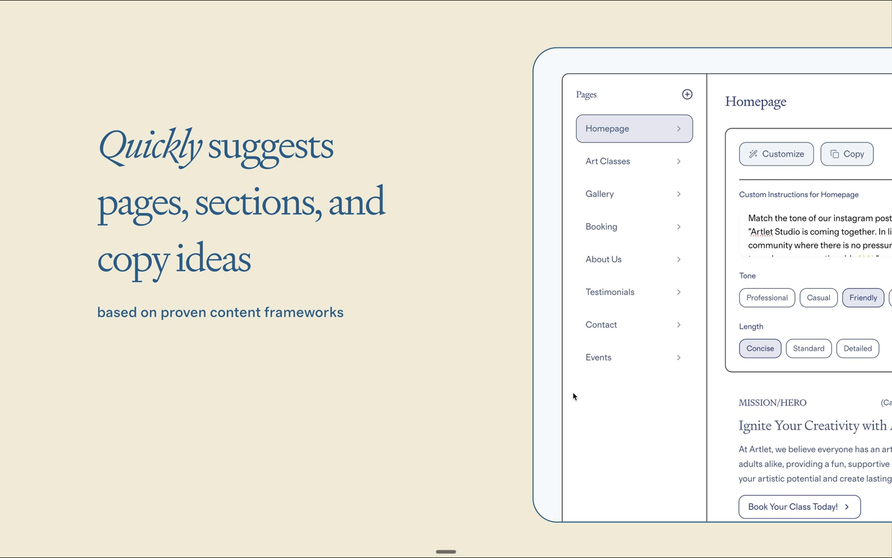
mouse_move(319, 348)
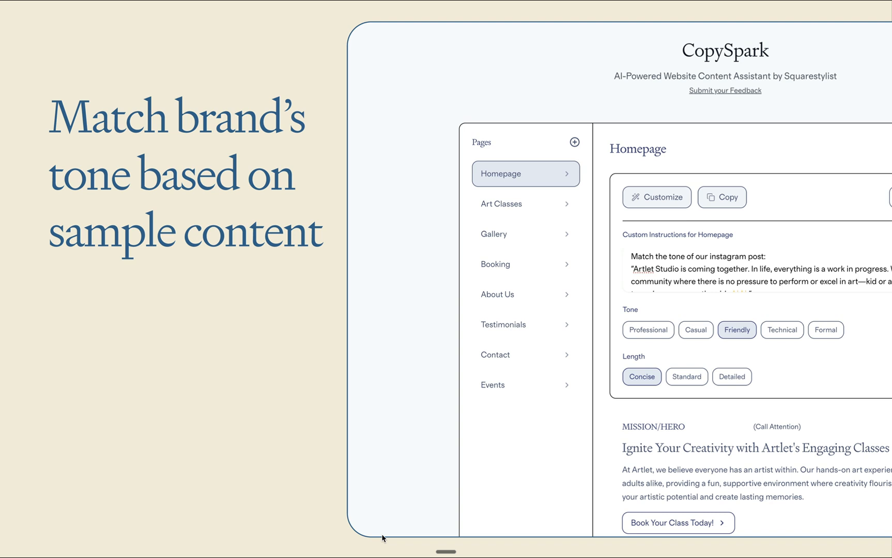
mouse_move(432, 406)
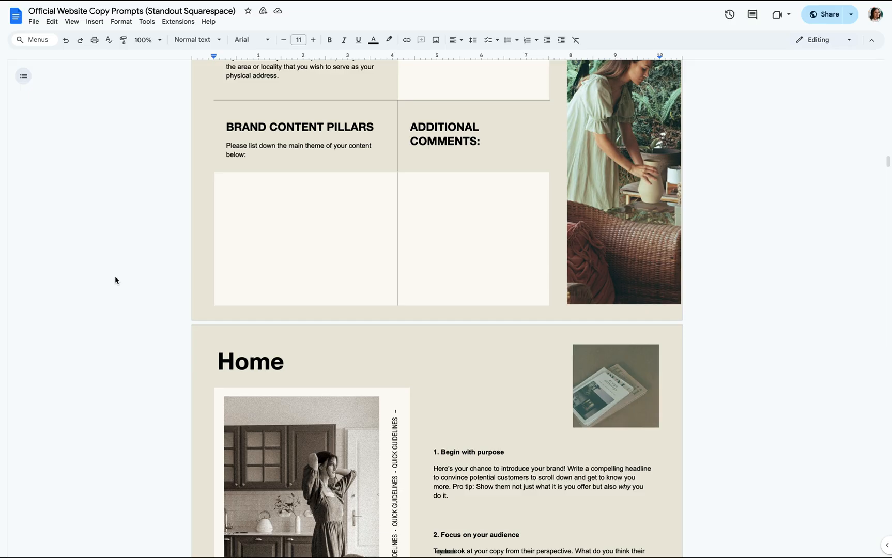
Scroll the copy prompts doc past Home and Homepage Strategy to the Call Attention and Establish Trust prompts
scroll(down, 3)
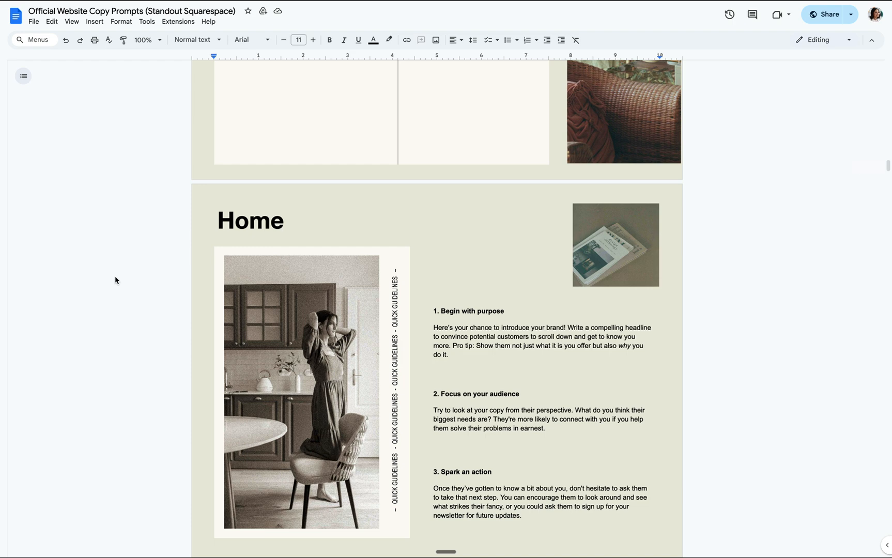
scroll(down, 3)
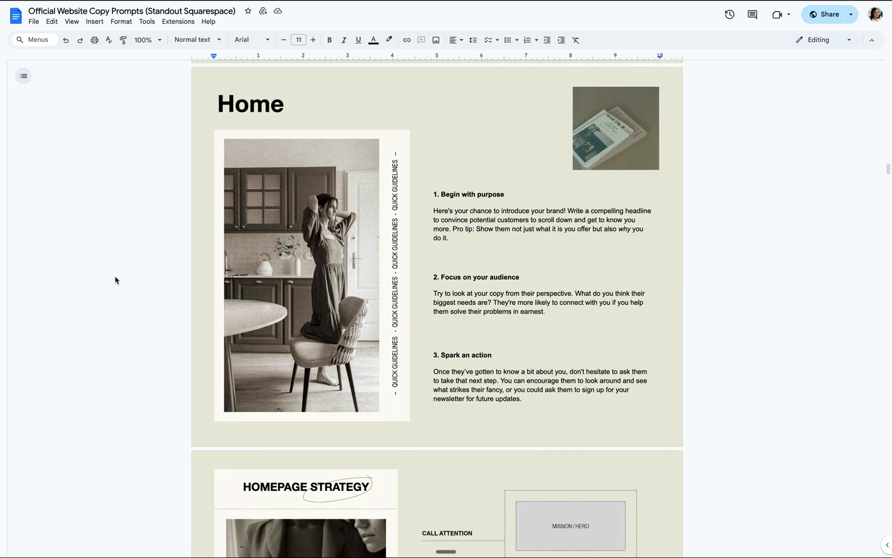
scroll(down, 3)
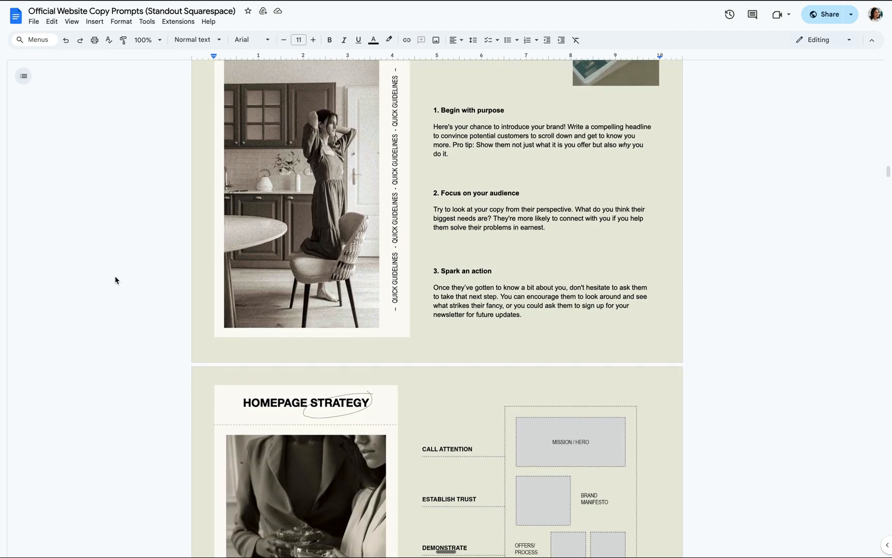
scroll(down, 3)
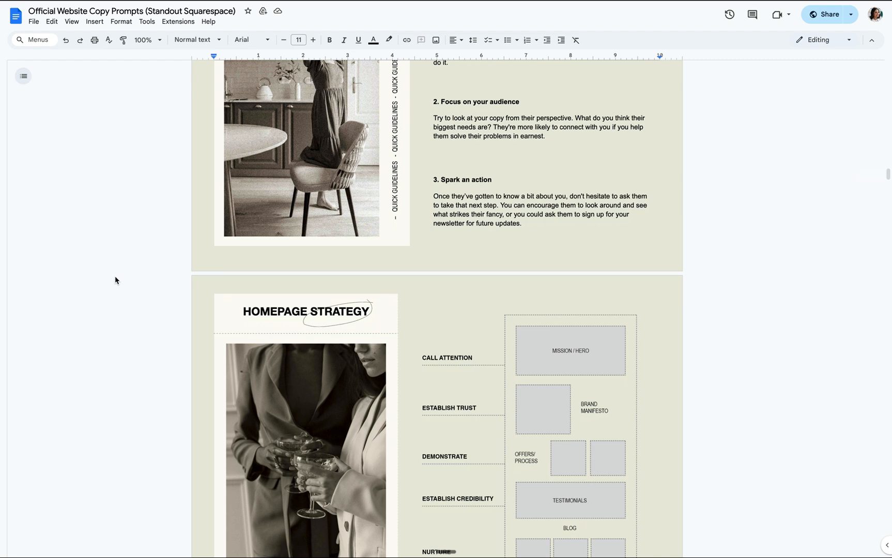
scroll(down, 3)
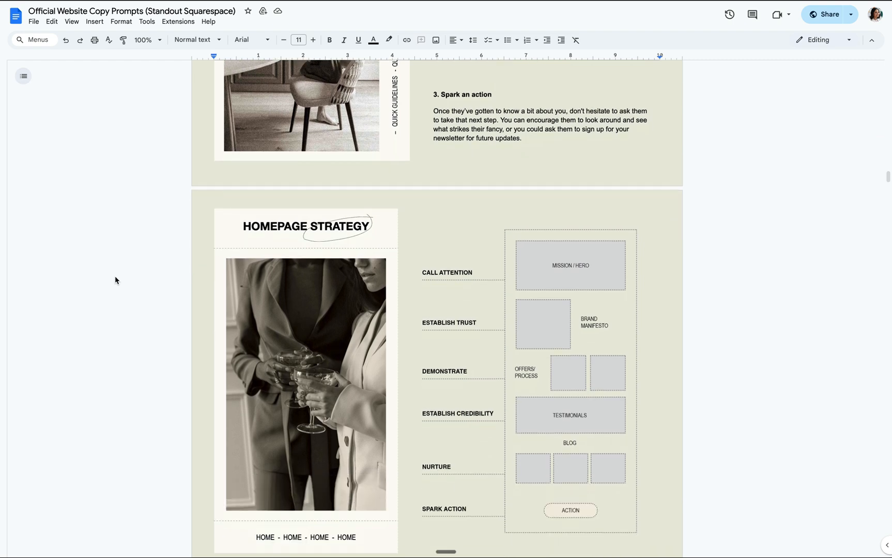
scroll(down, 3)
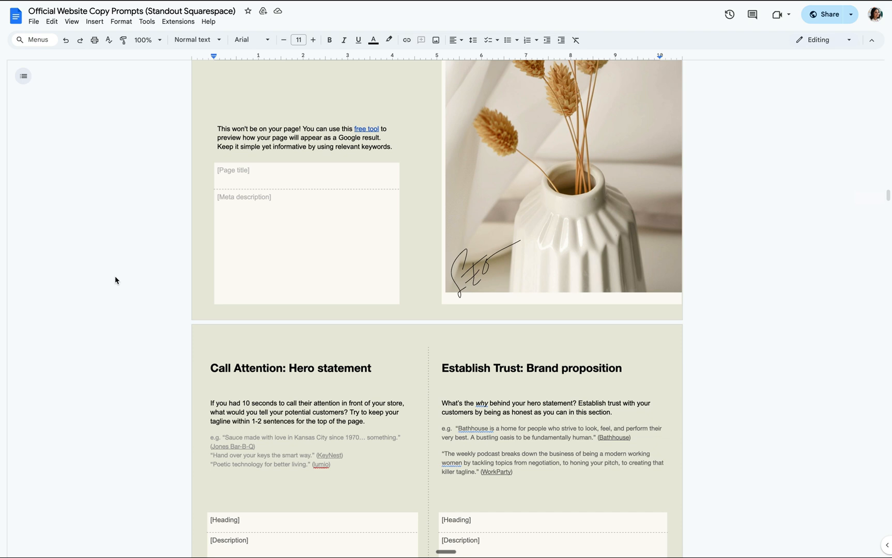
scroll(down, 3)
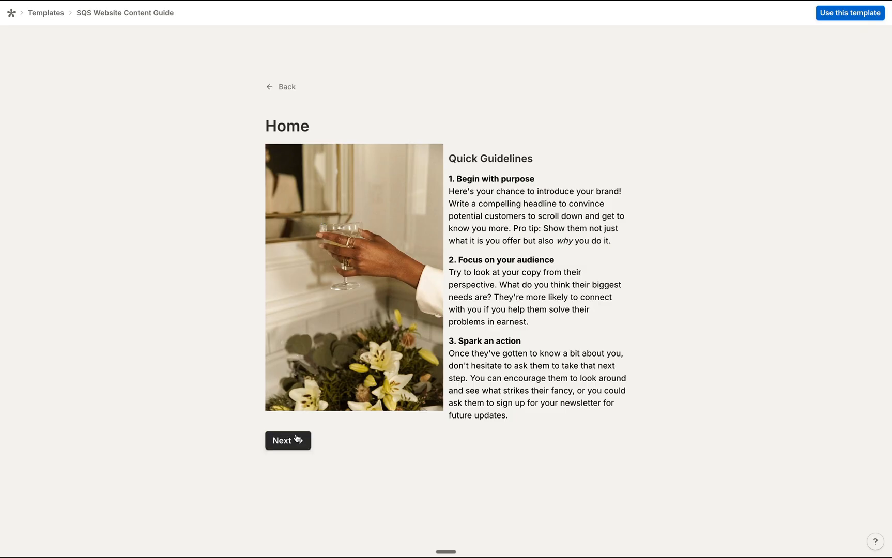
Advance the content guide from Home to SEO Metadata and focus the Page Title field
click(288, 441)
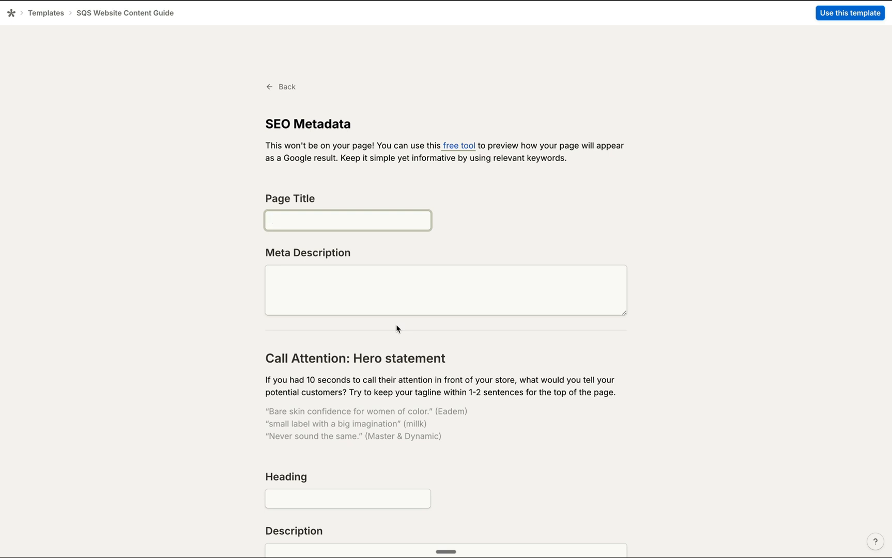
click(348, 221)
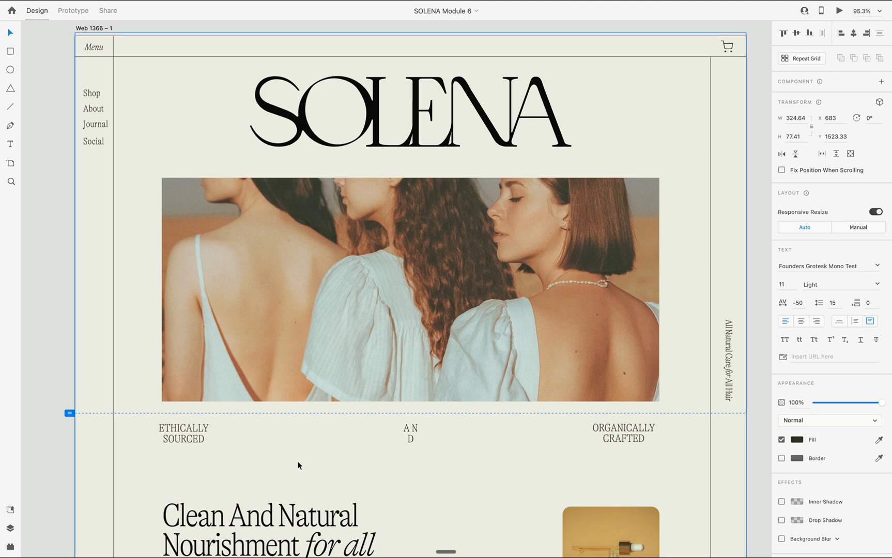
Scroll the SOLENA artboard down to the 'Clean And Natural Nourishment for all Hair Types' heading
scroll(down, 3)
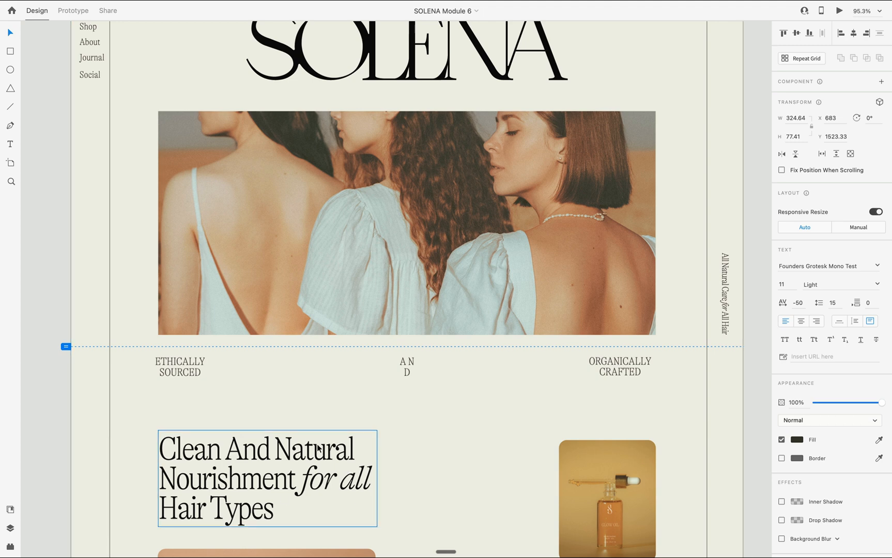
mouse_move(283, 513)
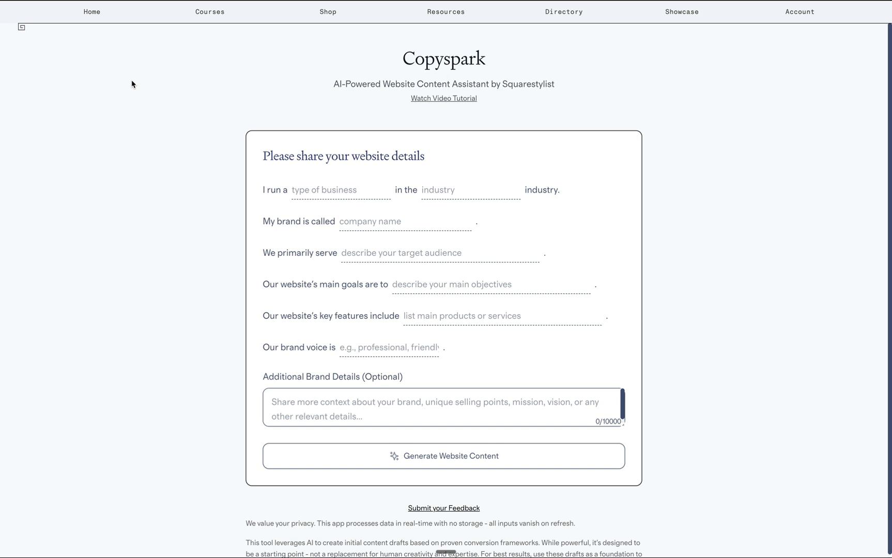
Enter 'art' for industry and brand details: art lessons for kids and adults teaching painting, drawing and crafts
text(art)
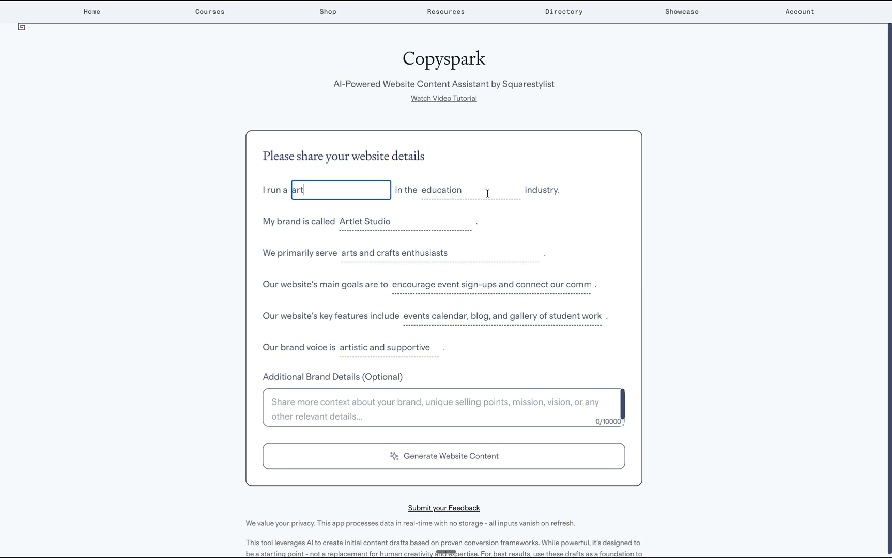
mouse_move(303, 148)
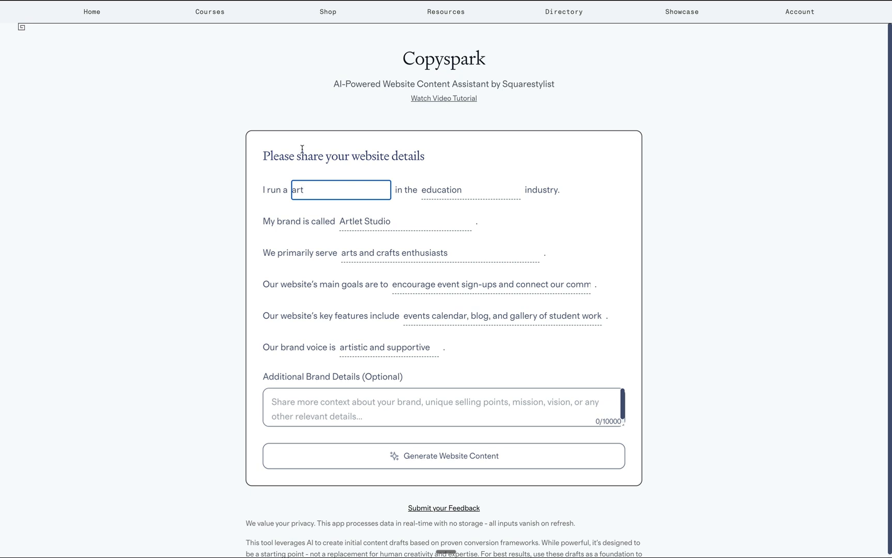
mouse_move(426, 189)
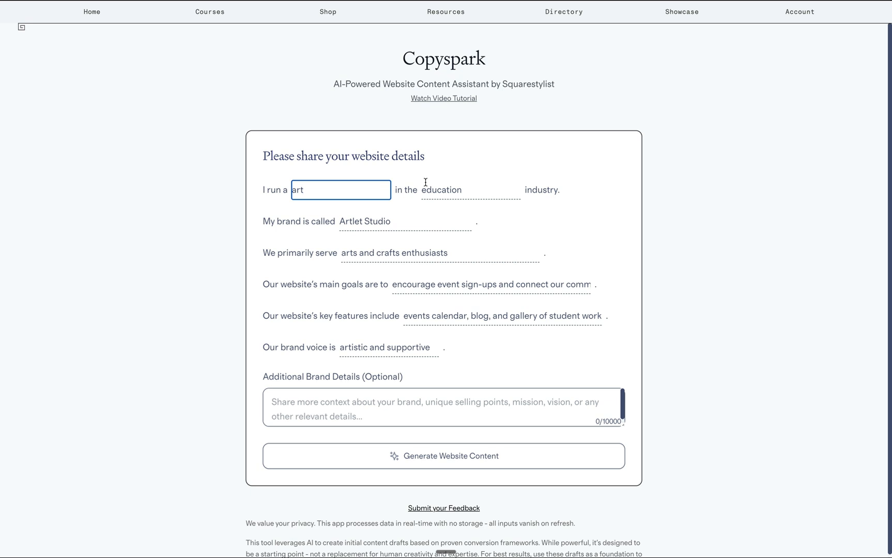
mouse_move(408, 214)
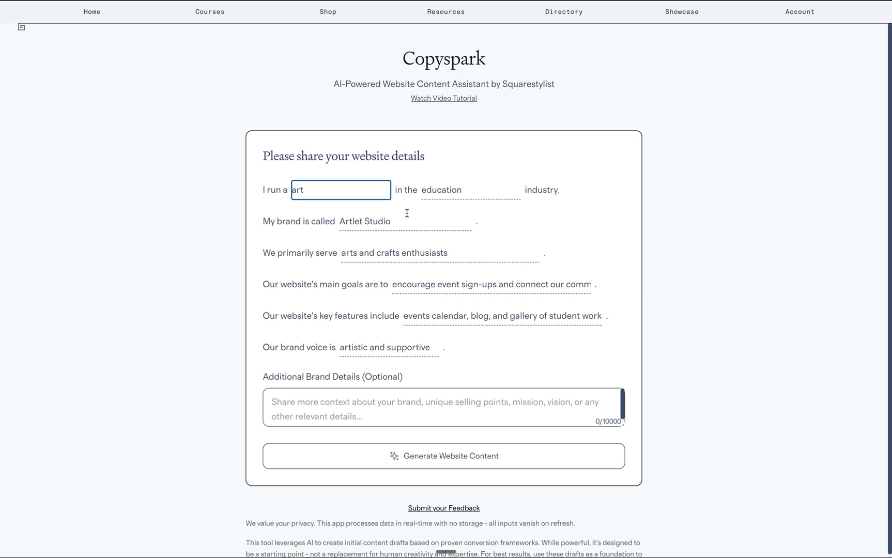
mouse_move(381, 319)
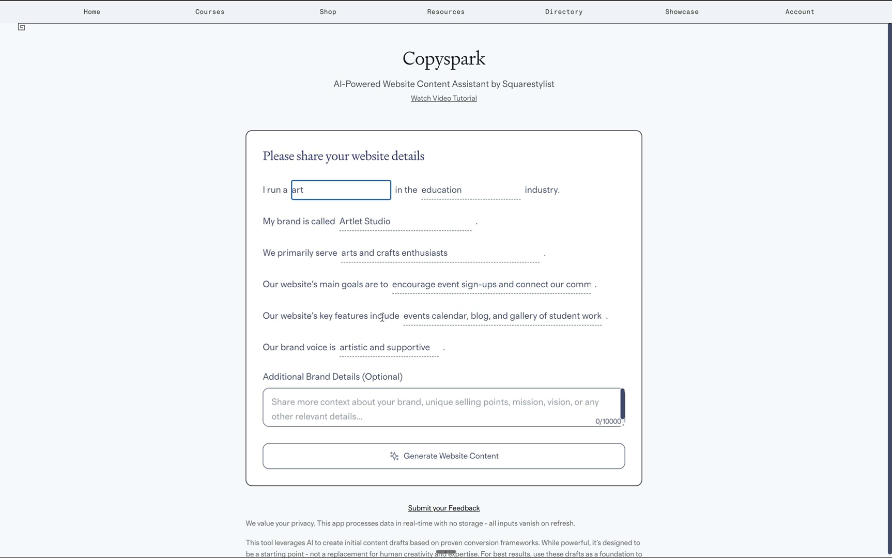
mouse_move(318, 327)
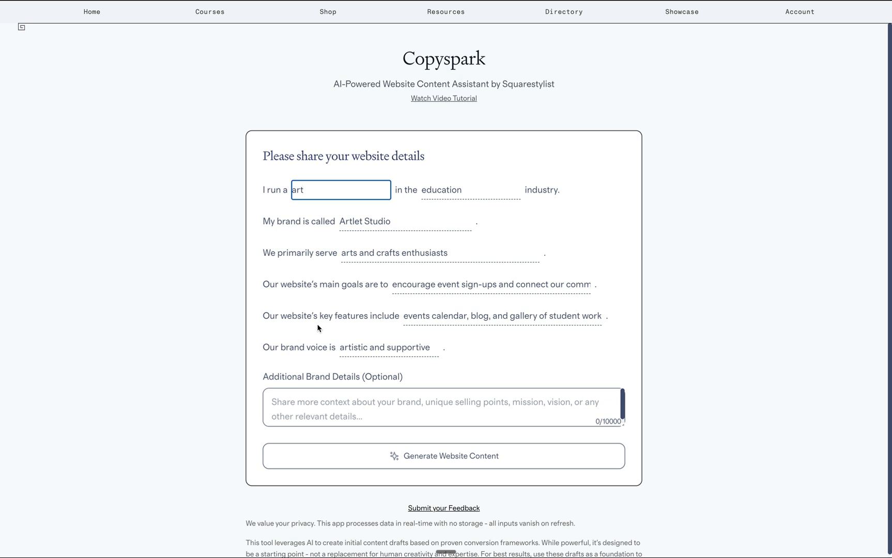
mouse_move(317, 357)
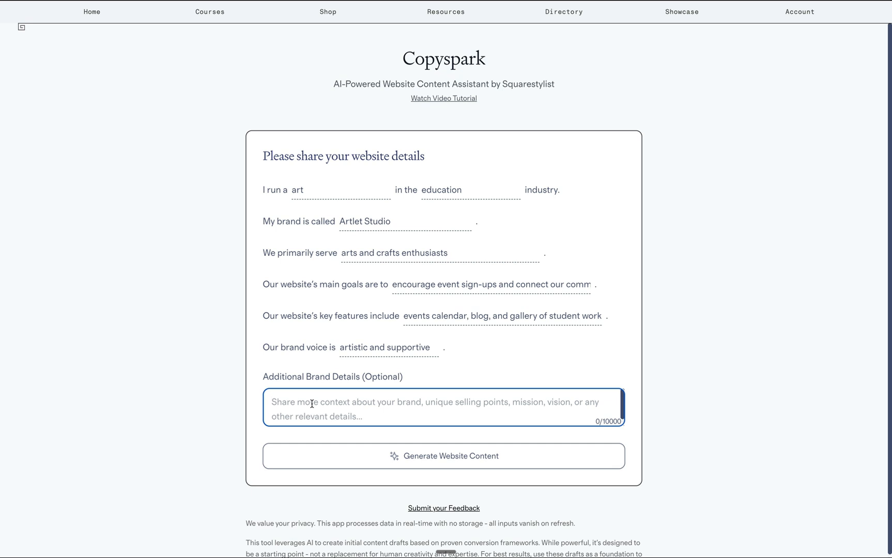
text(We host art lessons for both kids and adults teaching painting, drawing, and crafts. We believe that art is for grownups & kids. A creative outlet for rediscovery and)
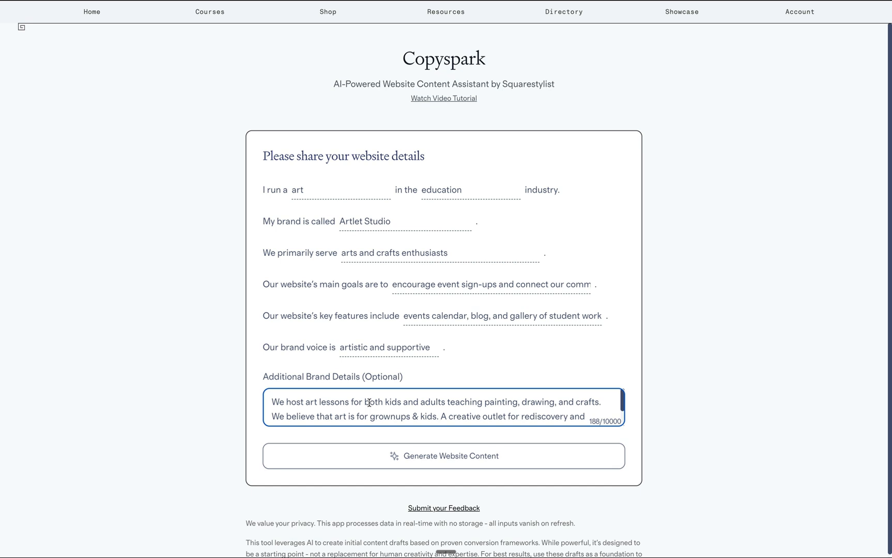
mouse_move(514, 441)
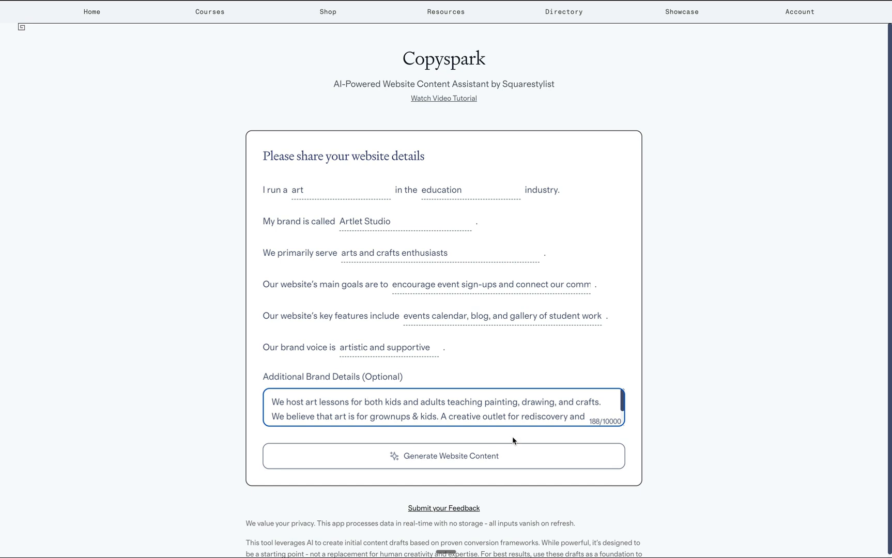
mouse_move(496, 402)
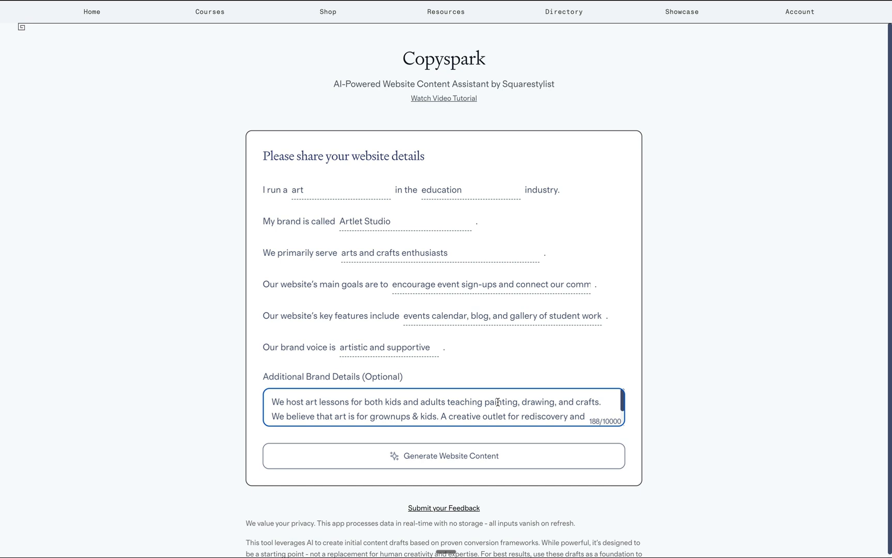
mouse_move(493, 391)
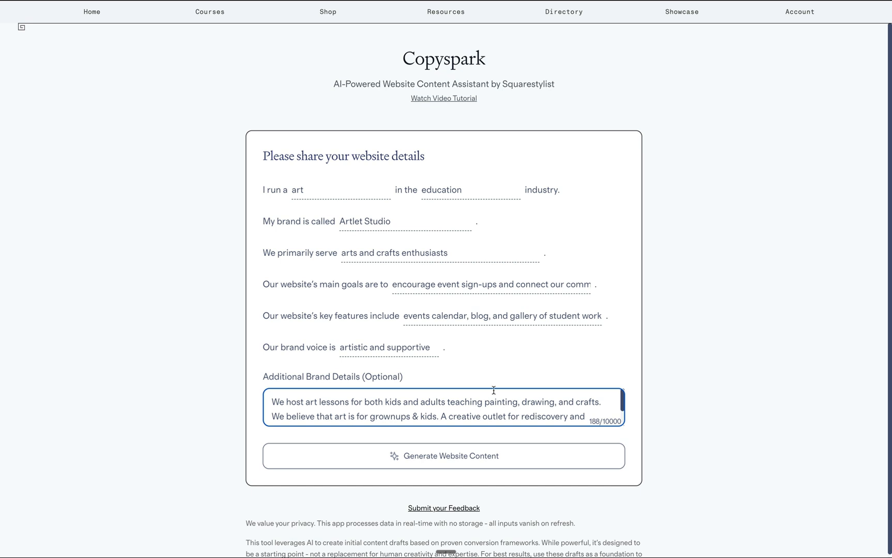
mouse_move(492, 393)
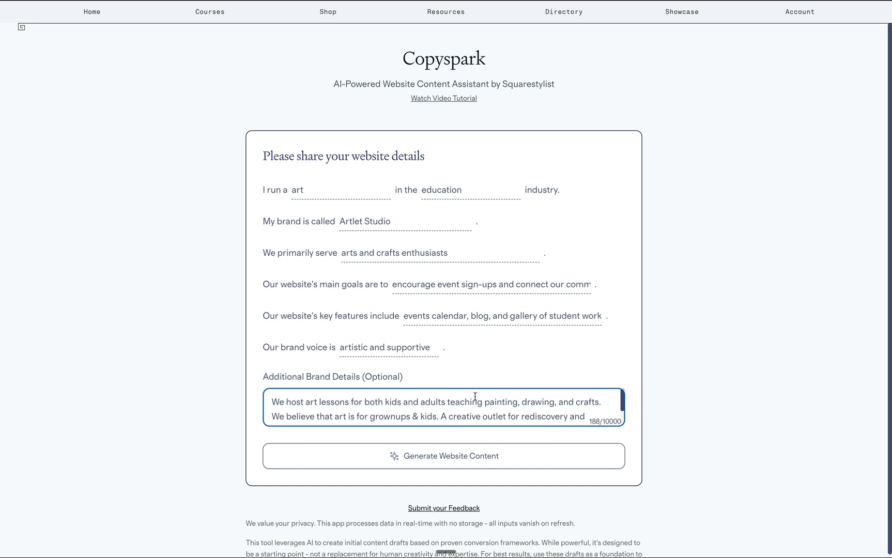
mouse_move(499, 413)
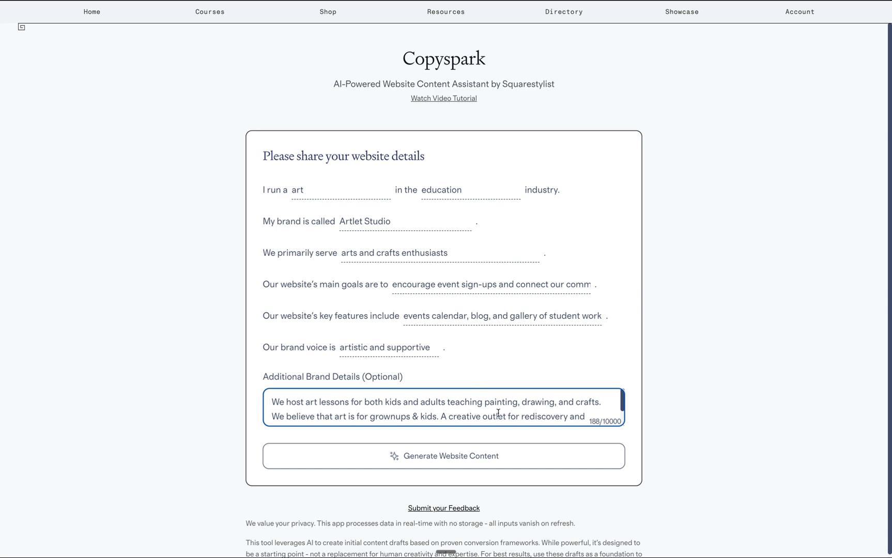
Generate the Artlet Studio site content and review the Homepage copy headed 'Unleash Your Creativity at Artlet Studio'
click(445, 456)
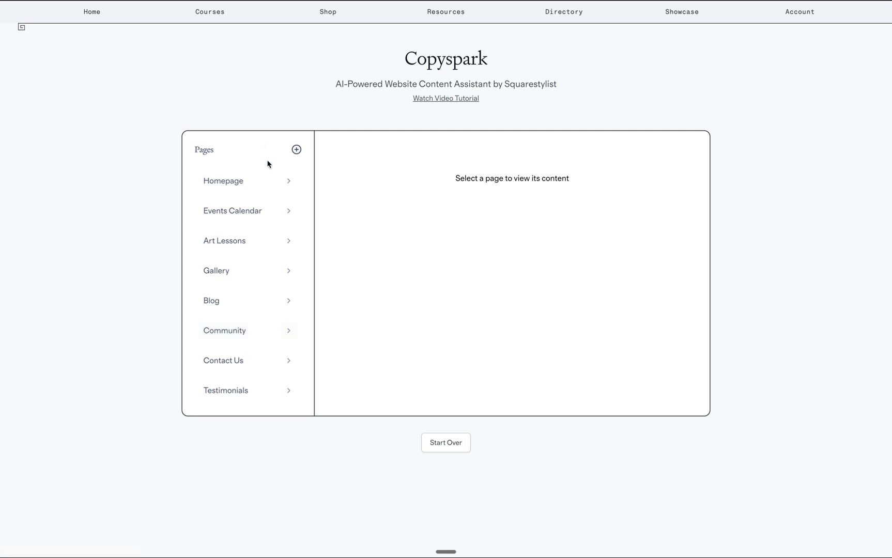
mouse_move(256, 228)
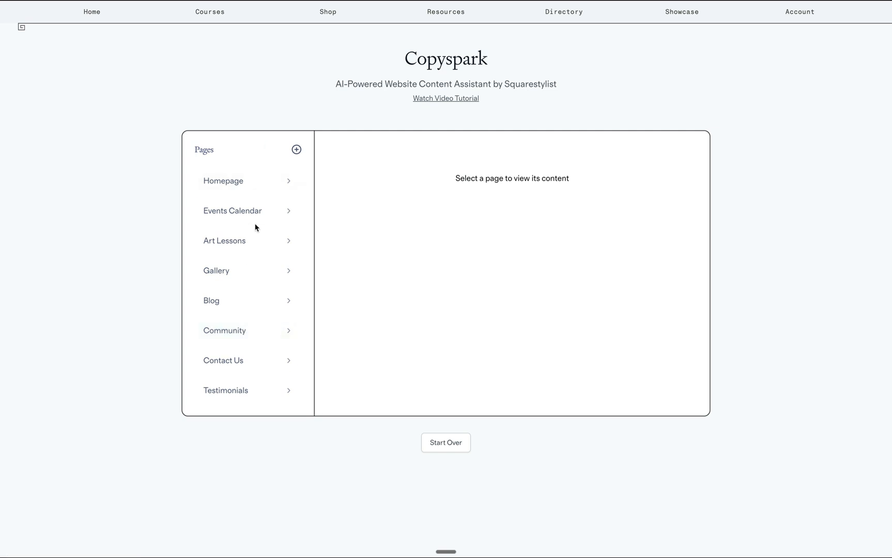
mouse_move(305, 153)
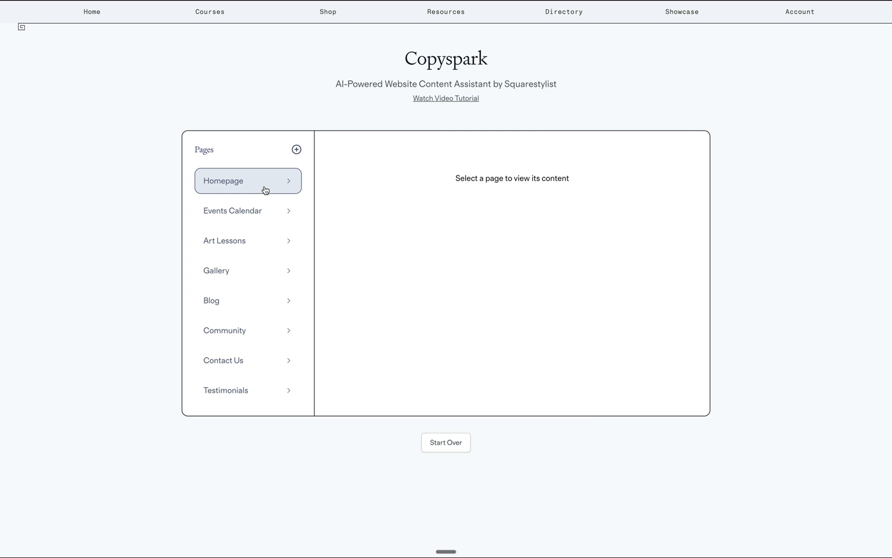
click(247, 181)
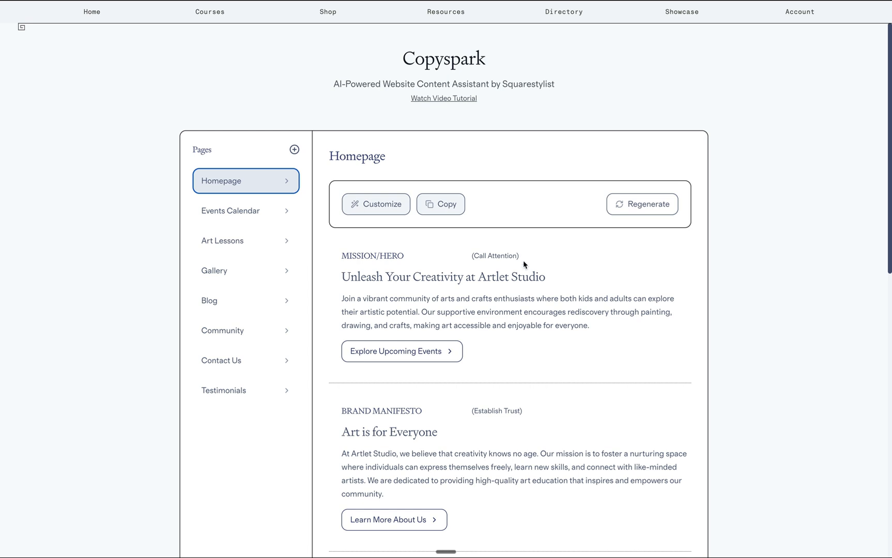
scroll(down, 3)
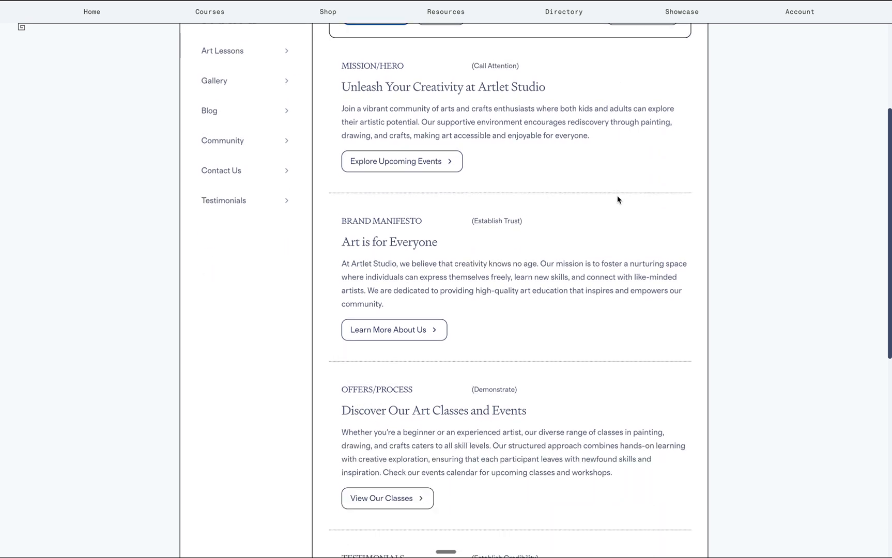
mouse_move(513, 221)
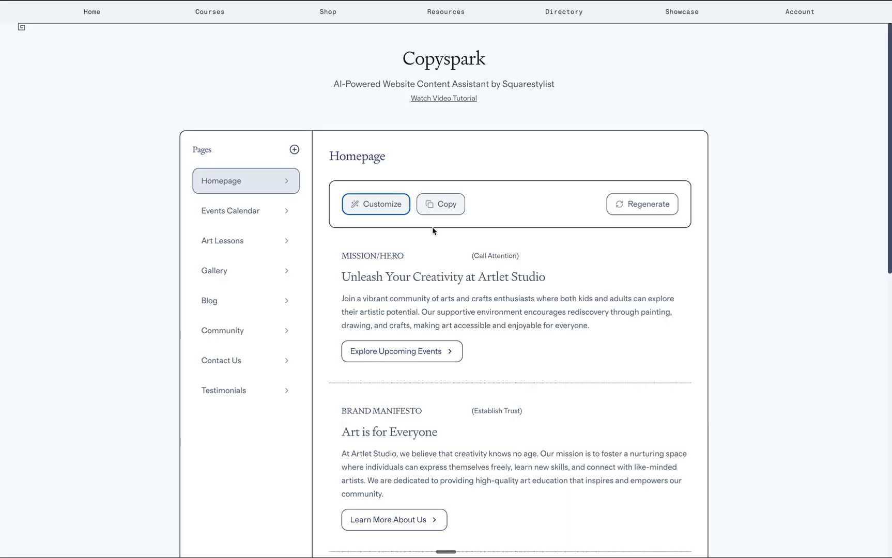
mouse_move(397, 218)
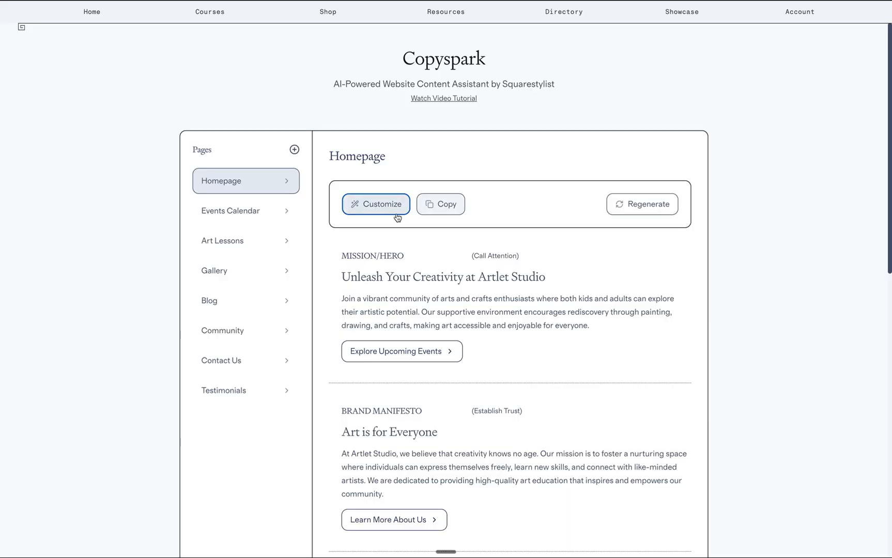
Add Homepage instructions: avoid 'unleash' and 'whether', add a gallery of user-generated Reels and TikTok content
click(377, 204)
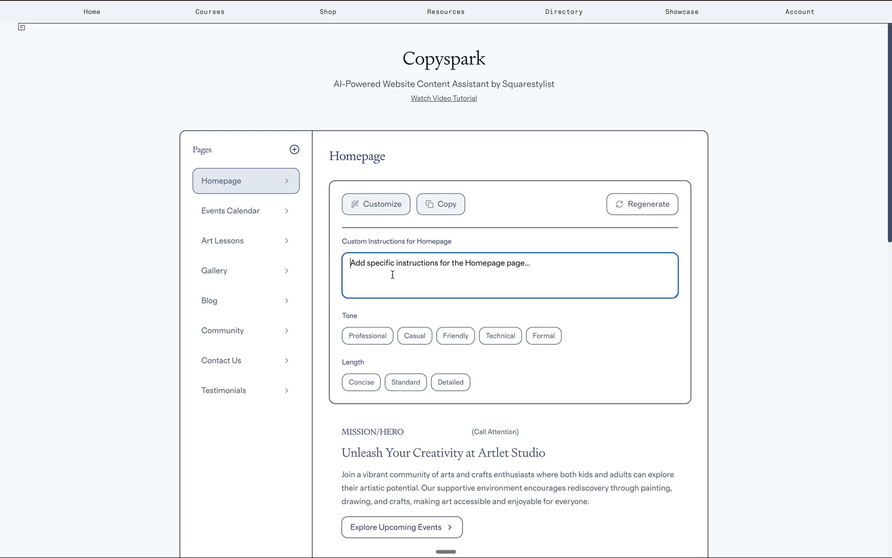
text(Avoid the words "unleash" and "whether". Also add a gallery section featuring user-generated content from Reels and Tiktok)
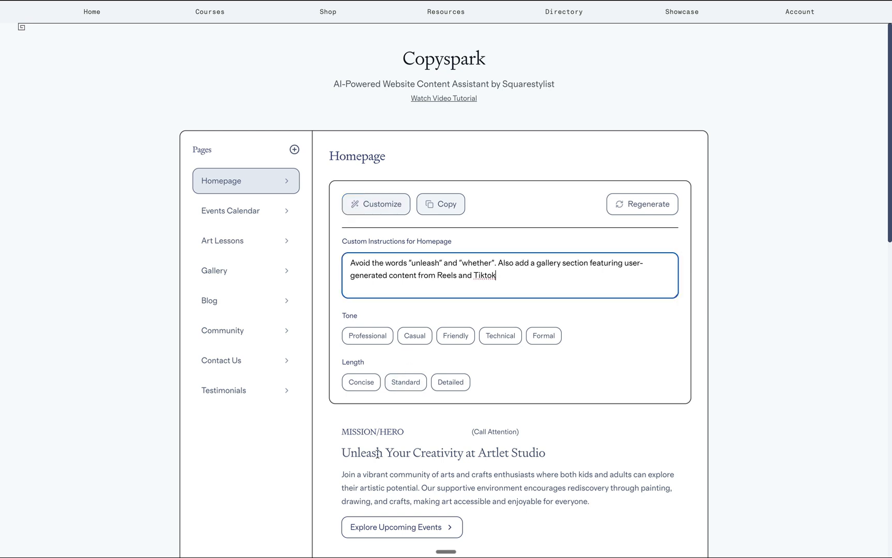
mouse_move(483, 256)
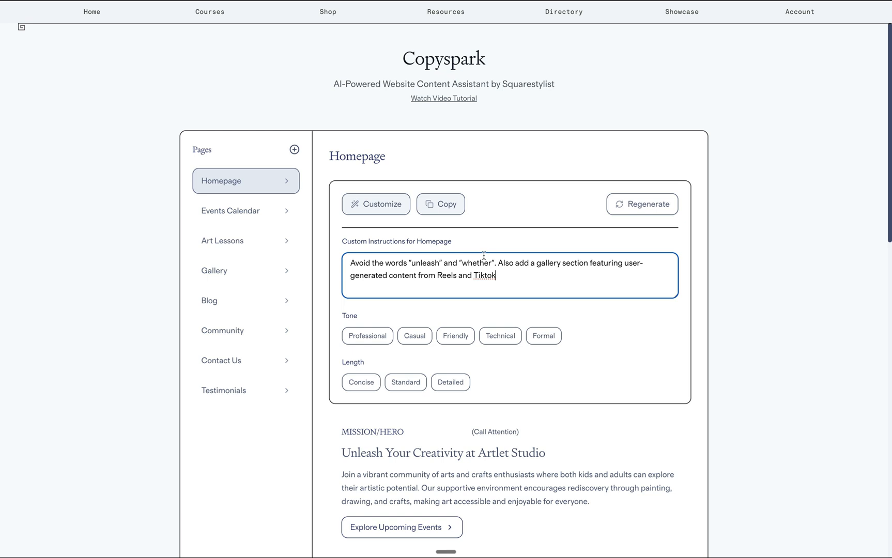
mouse_move(528, 265)
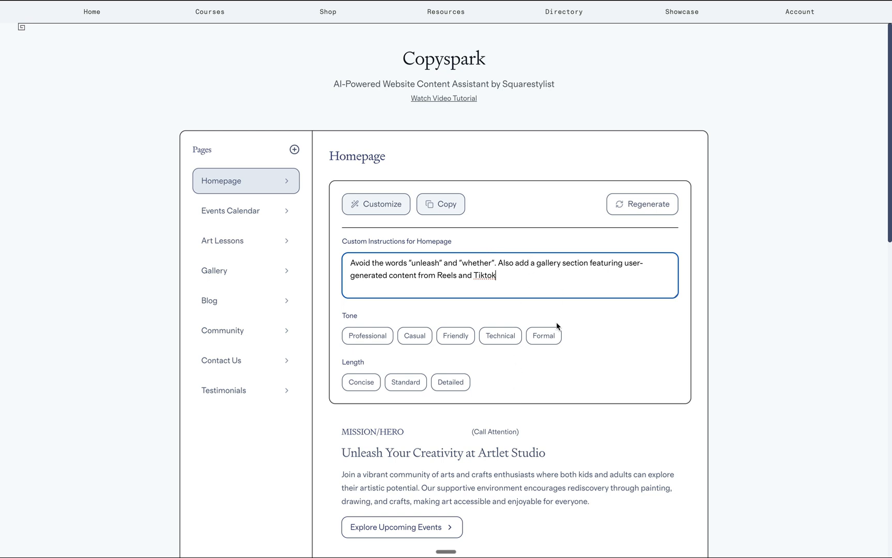
mouse_move(568, 430)
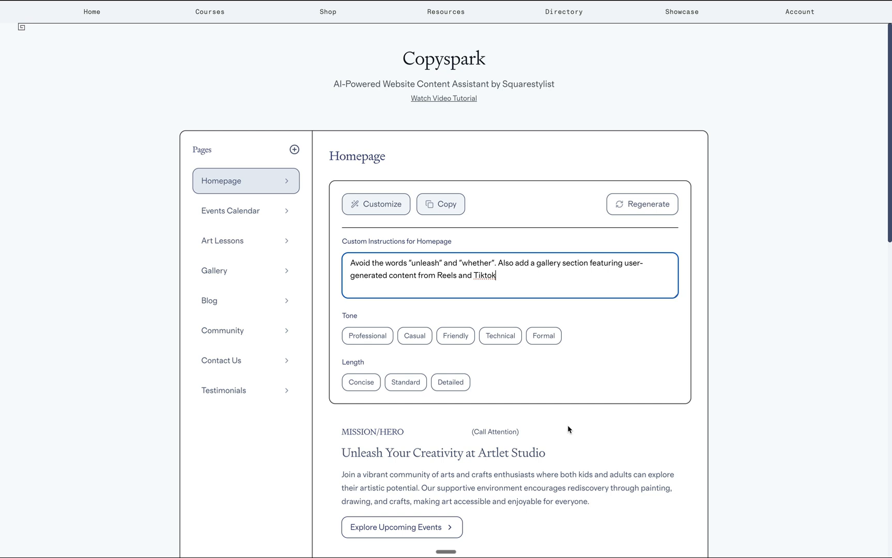
mouse_move(595, 286)
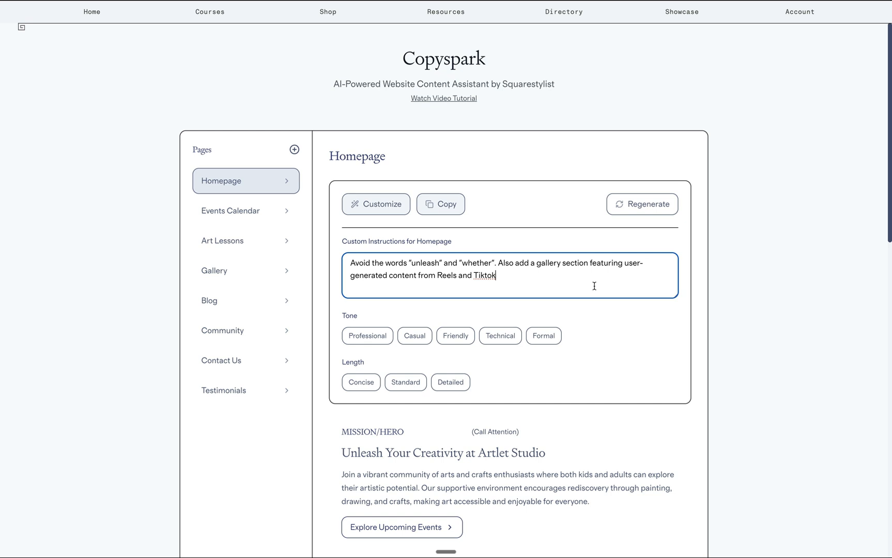
mouse_move(606, 427)
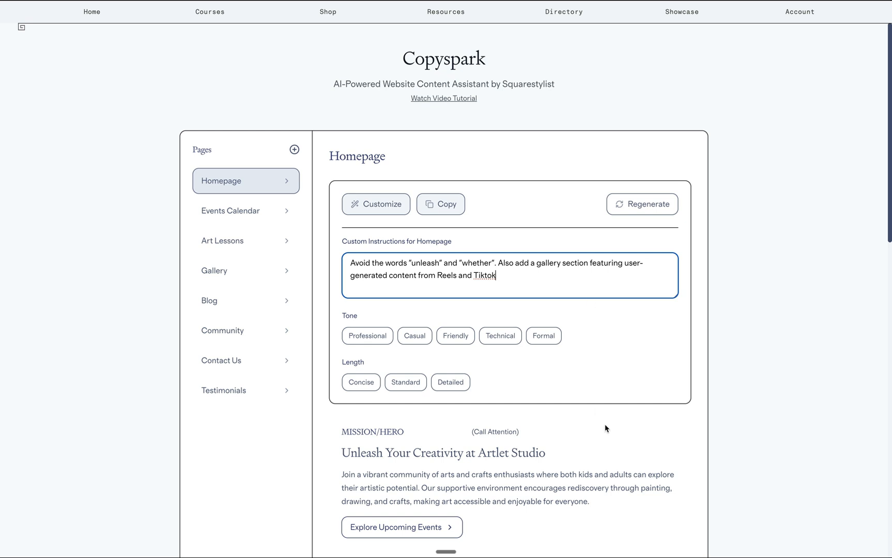
mouse_move(348, 312)
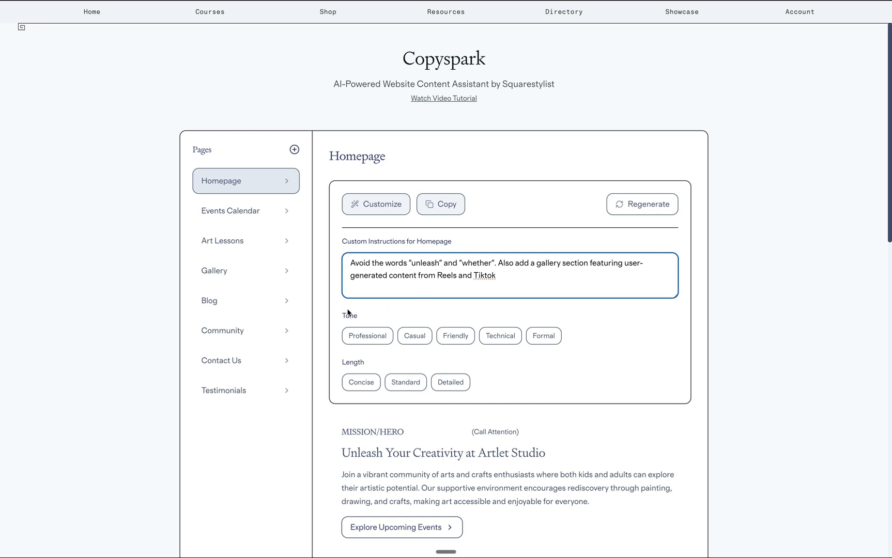
click(451, 382)
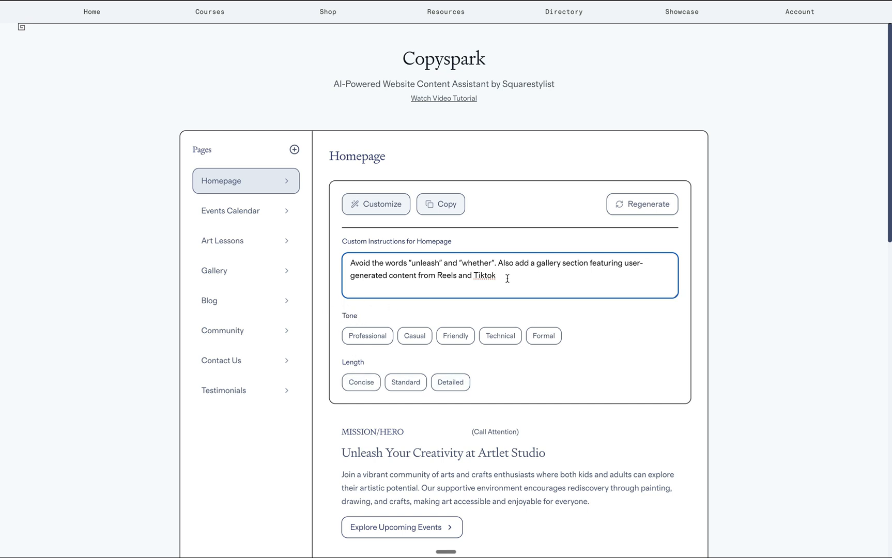
mouse_move(401, 267)
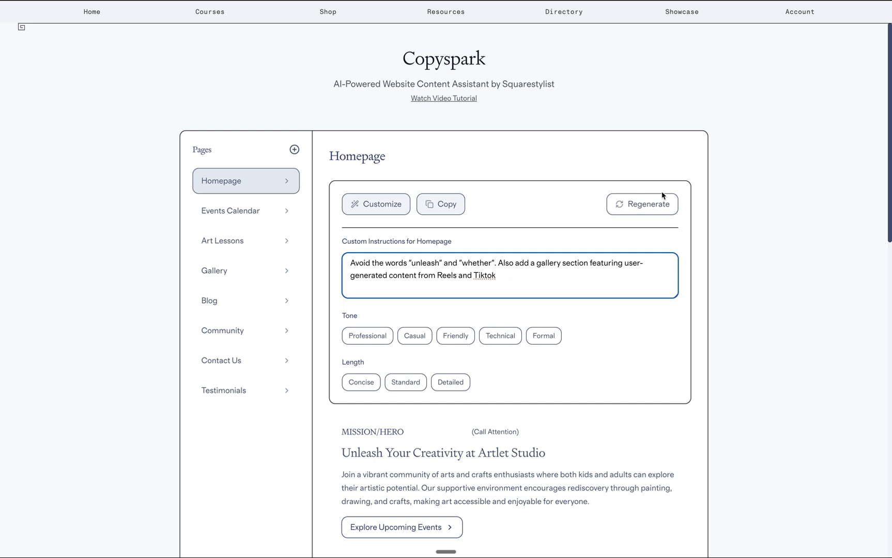
Regenerate the Homepage copy, now headed 'Rediscover Your Creative Spirit at Artlet Studio', and review its sections
click(643, 204)
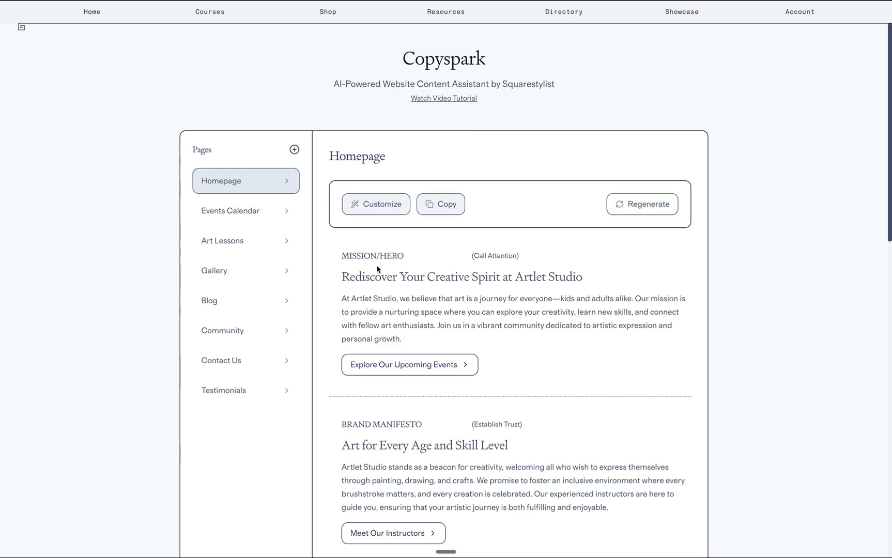
scroll(down, 3)
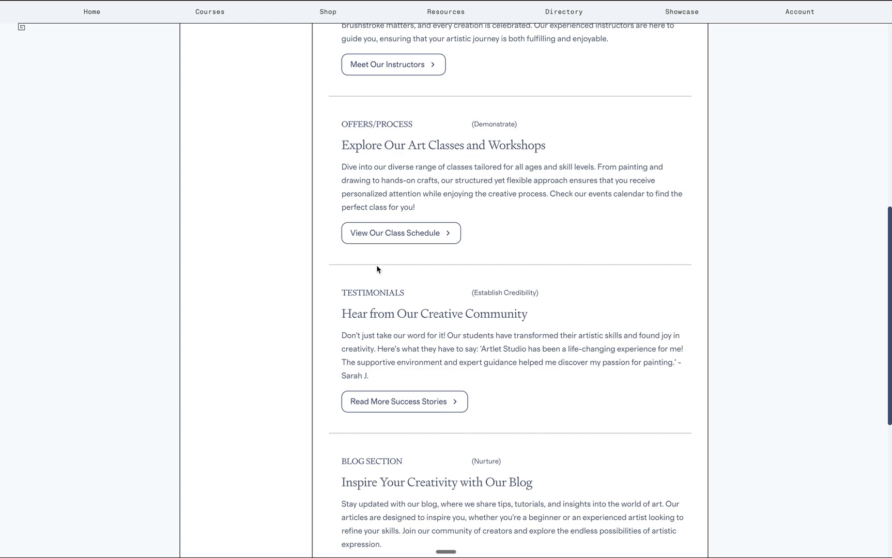
scroll(down, 3)
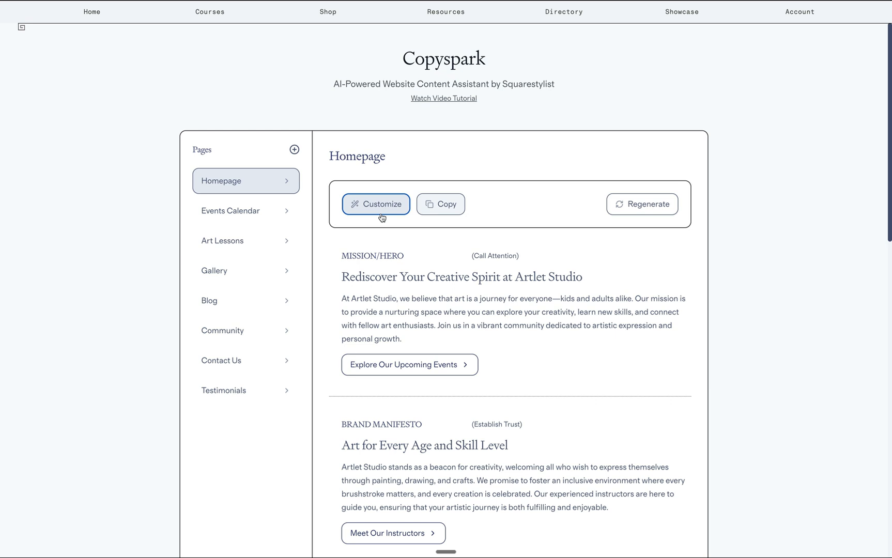
Instruct Copyspark to optimize naturally for the SEO keyword 'Art Events in Manila' and review the regenerated hero
click(376, 205)
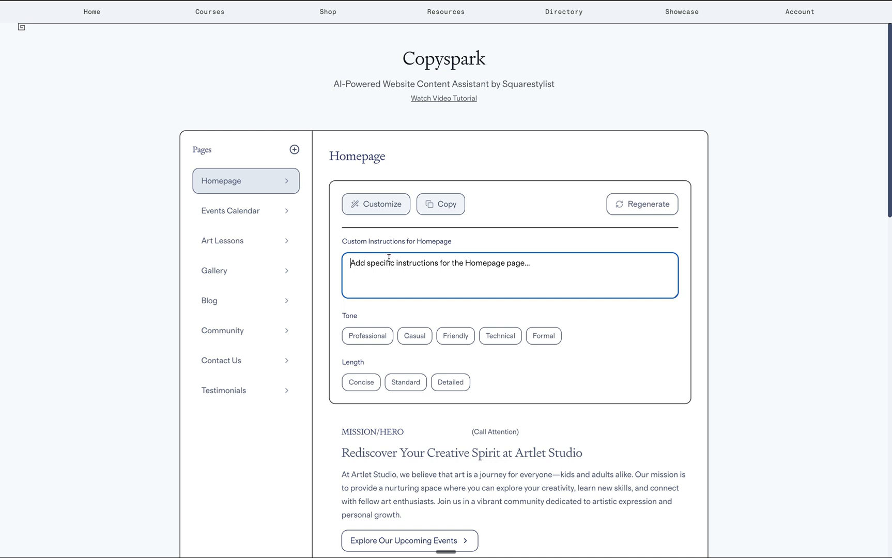
text(Please optimize for the SEO keyword "Art Events in Manila". Add it naturally.)
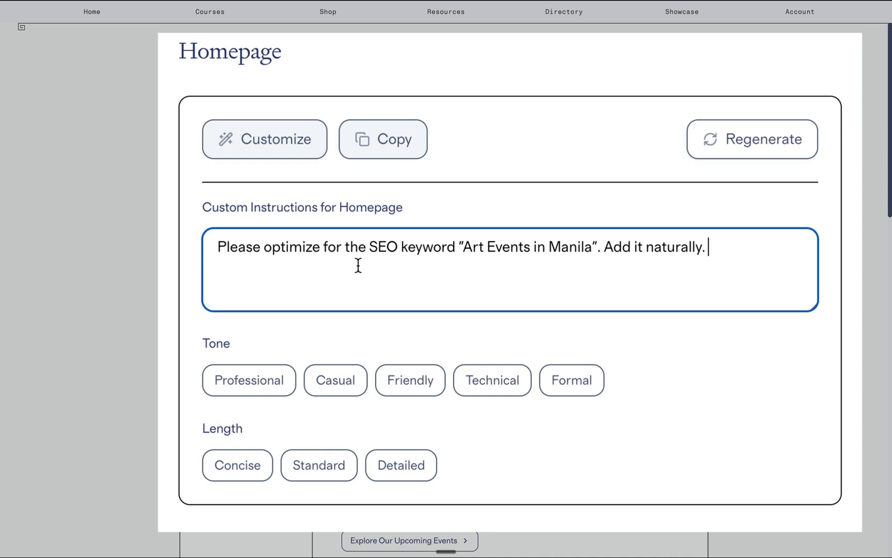
mouse_move(496, 266)
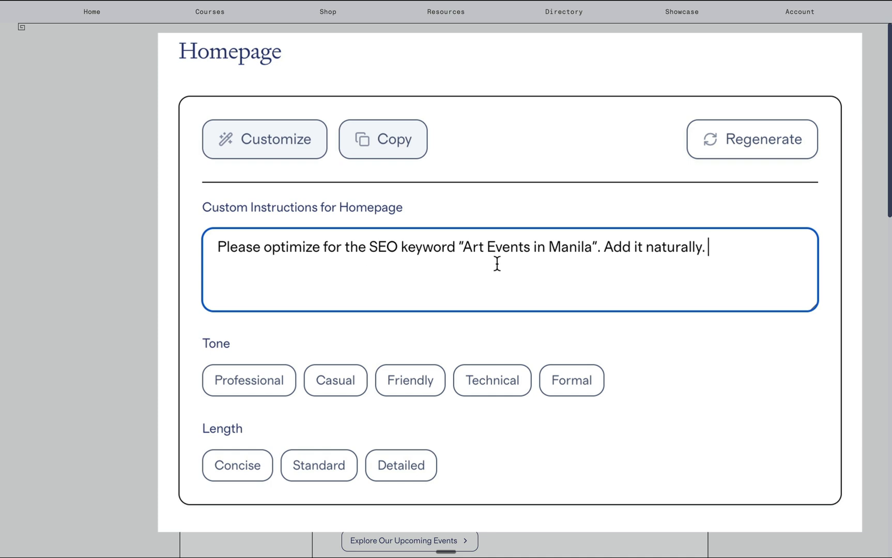
mouse_move(626, 230)
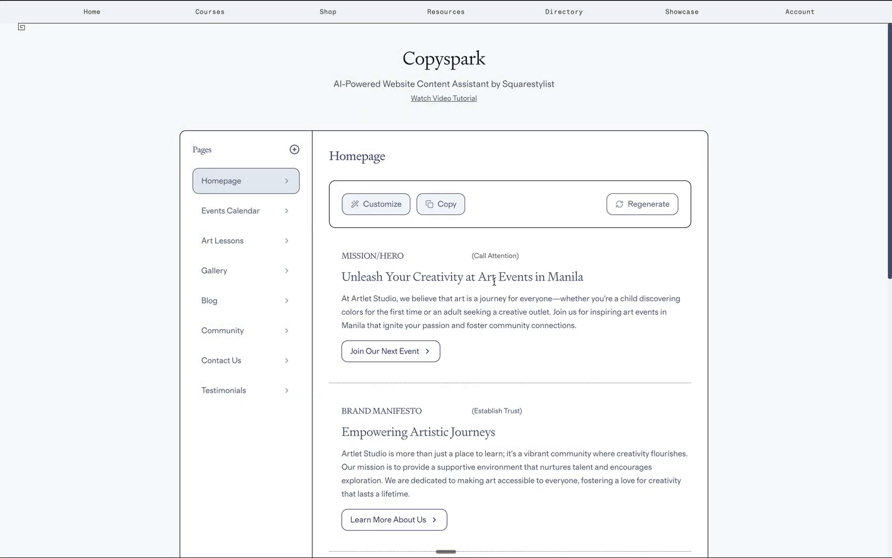
mouse_move(546, 266)
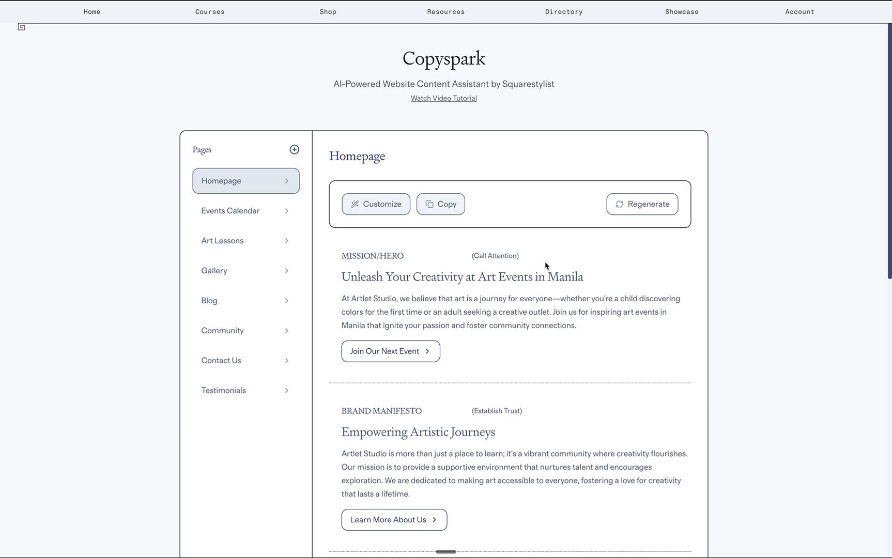
scroll(down, 3)
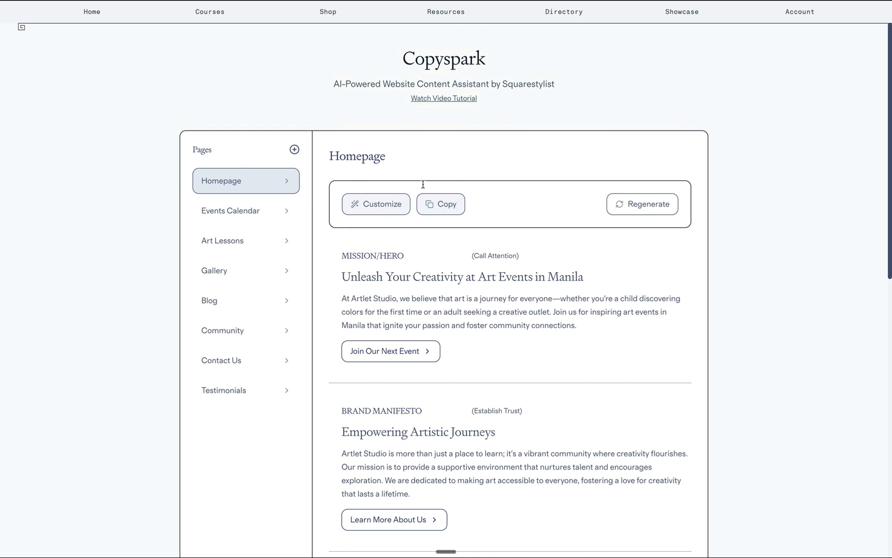
mouse_move(396, 204)
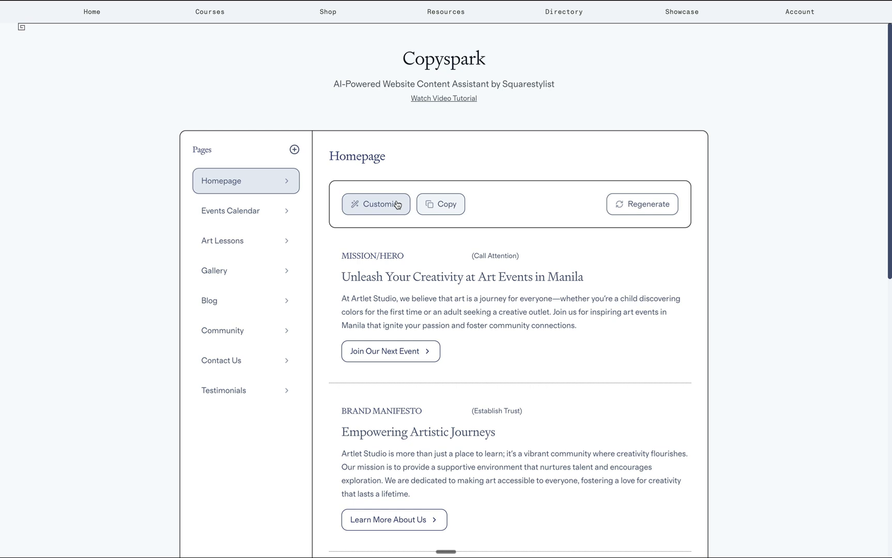
Replace the SEO instruction with a social media tone instruction and regenerate the Homepage copy
click(376, 204)
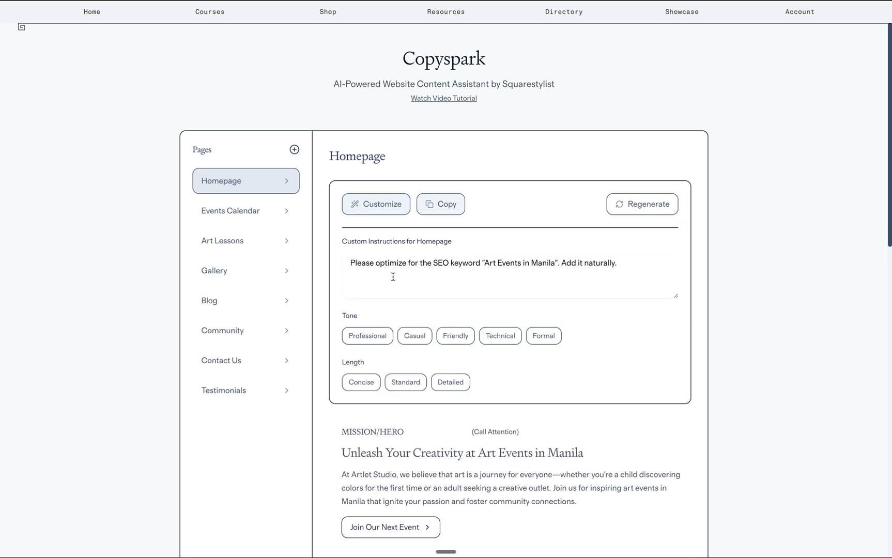
triple_click(482, 264)
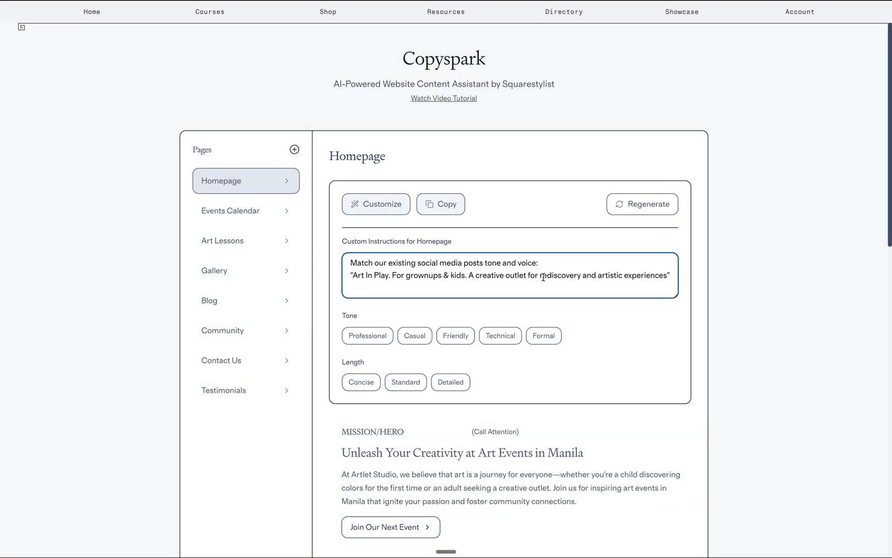
click(649, 205)
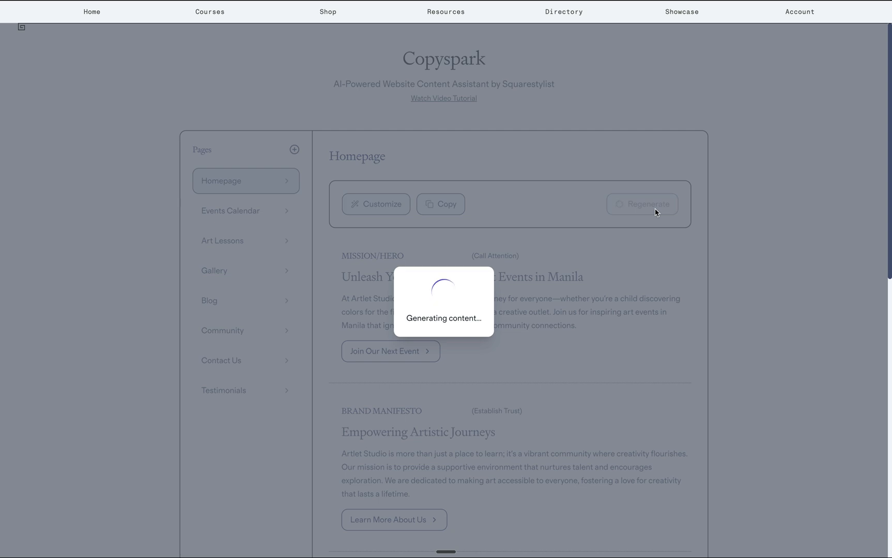
click(643, 204)
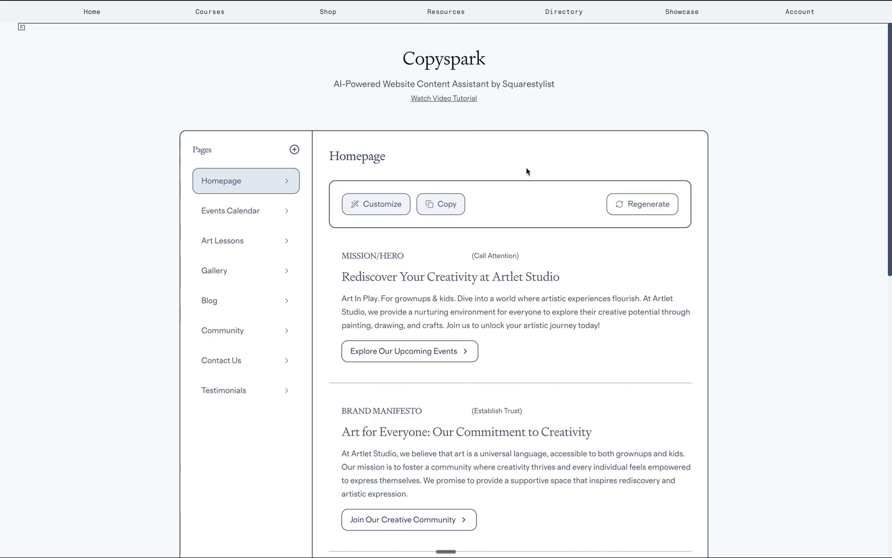
mouse_move(496, 246)
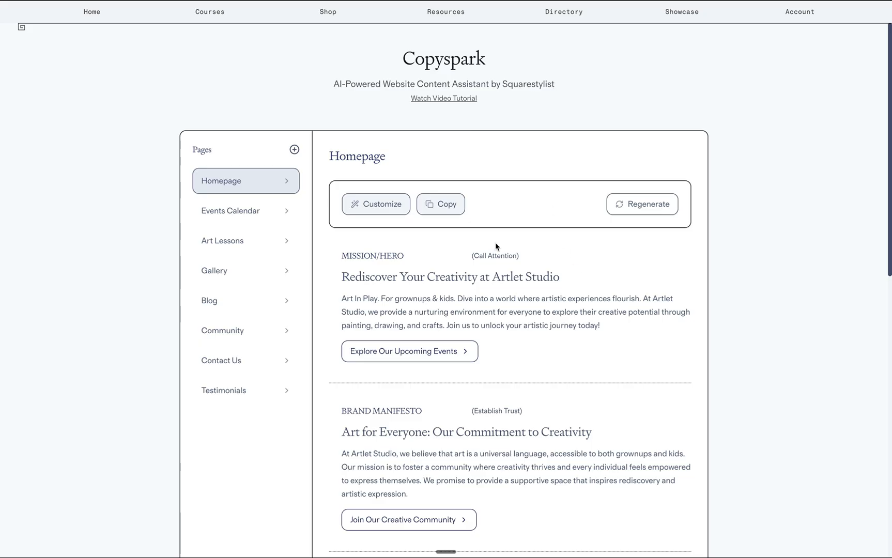
mouse_move(269, 186)
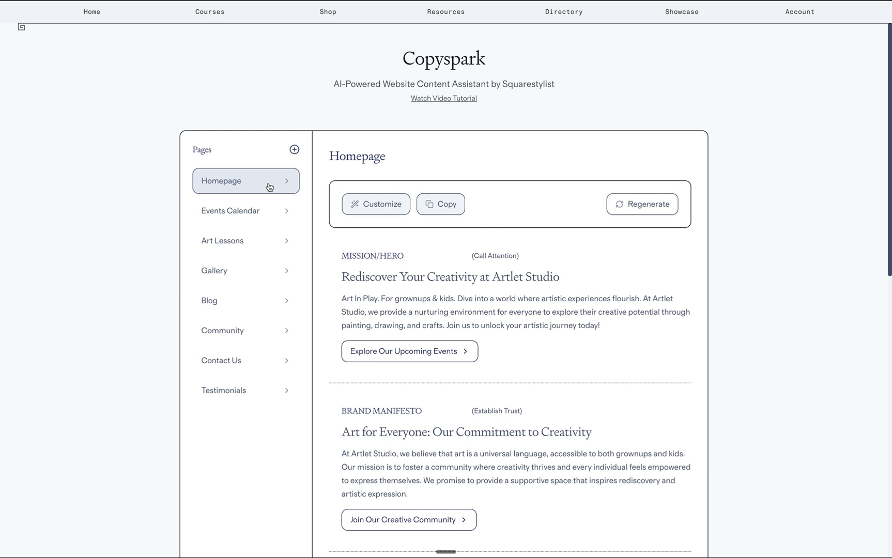
mouse_move(270, 271)
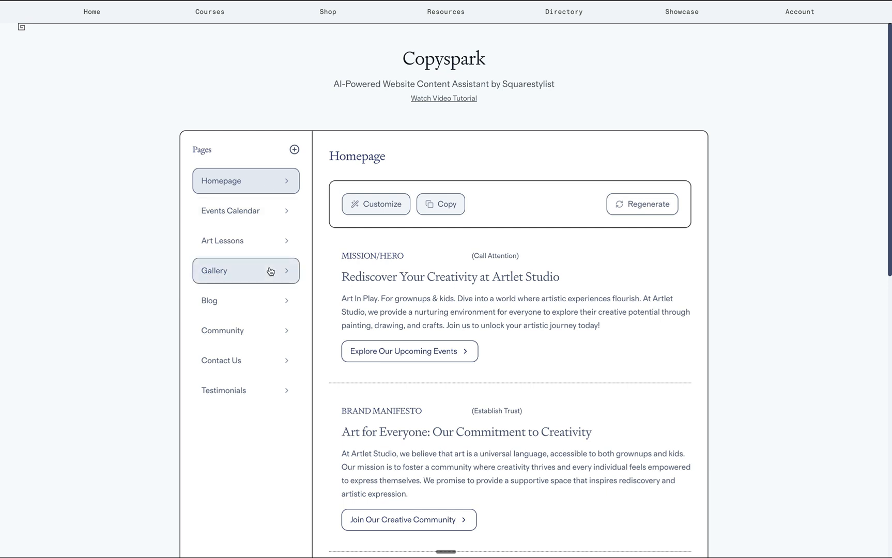
mouse_move(253, 307)
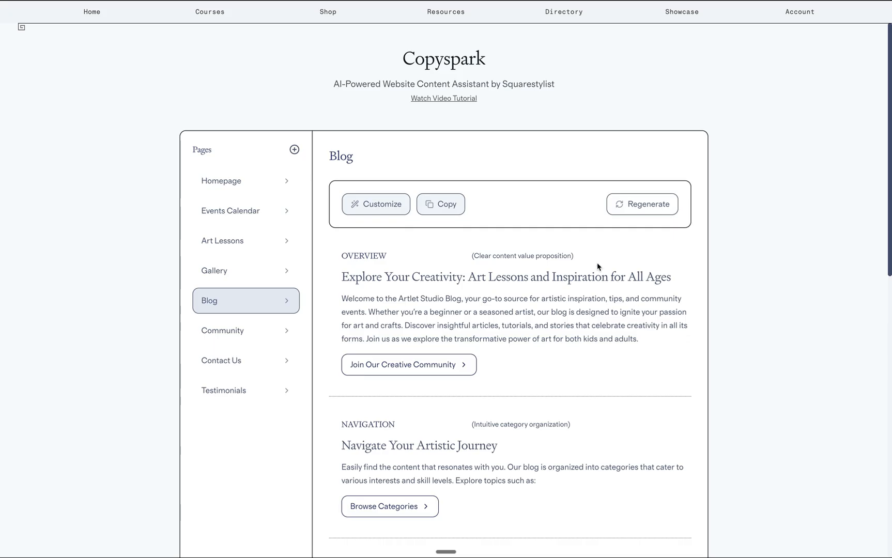
Scroll the Blog page copy headed 'Explore Your Creativity: Art Lessons and Inspiration for All Ages'
scroll(down, 3)
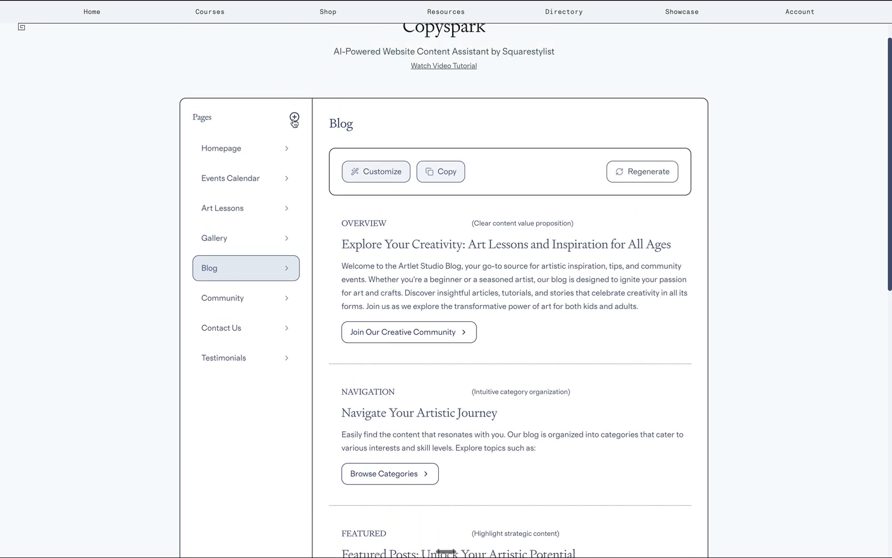
Add an Events page instructed to include past events, upcoming events and testimonials
click(293, 117)
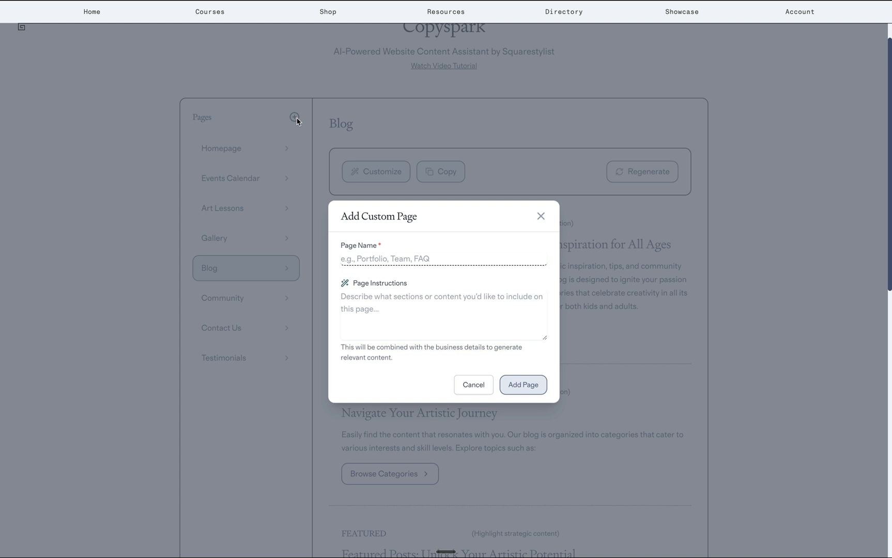
mouse_move(440, 272)
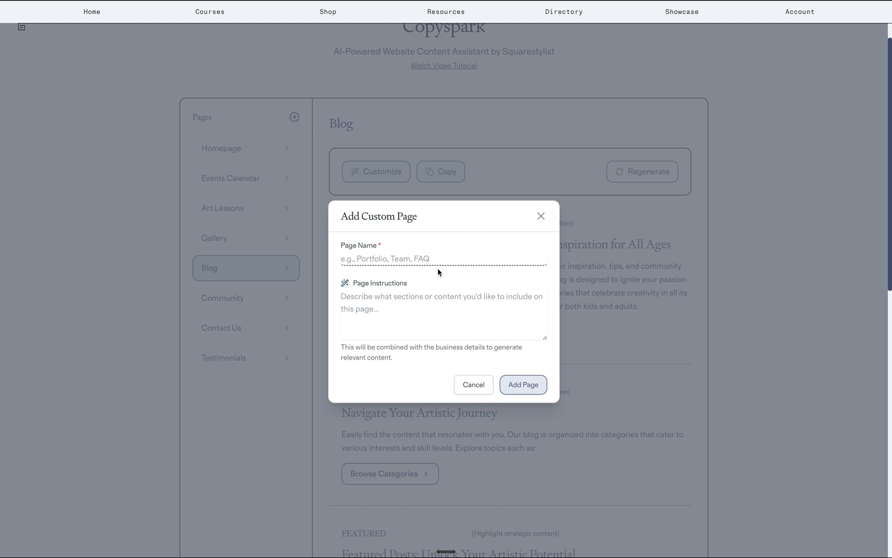
click(427, 260)
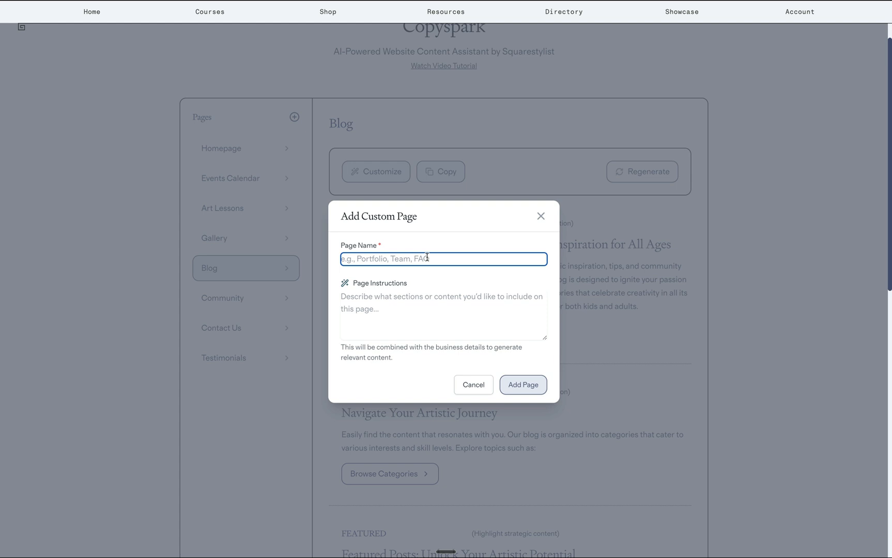
text(Include past events, upcoming events and testimonials)
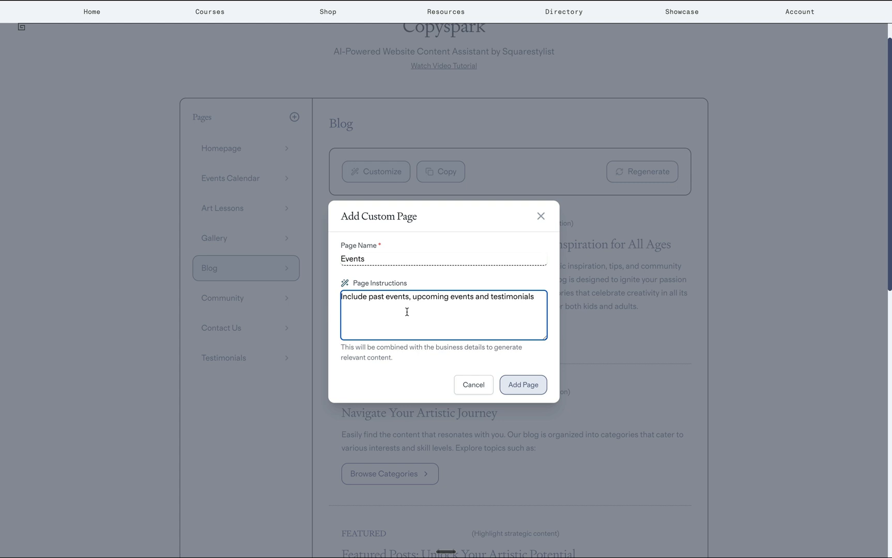
mouse_move(524, 354)
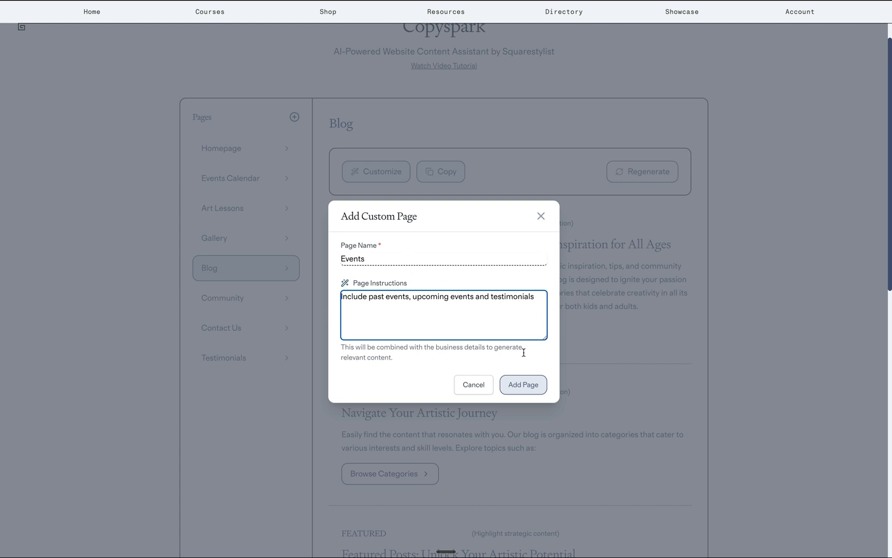
click(524, 385)
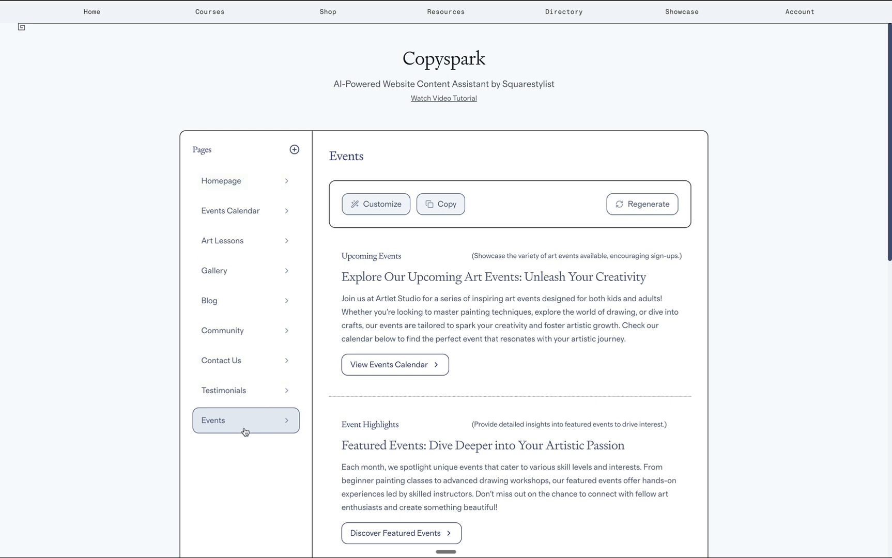
mouse_move(496, 297)
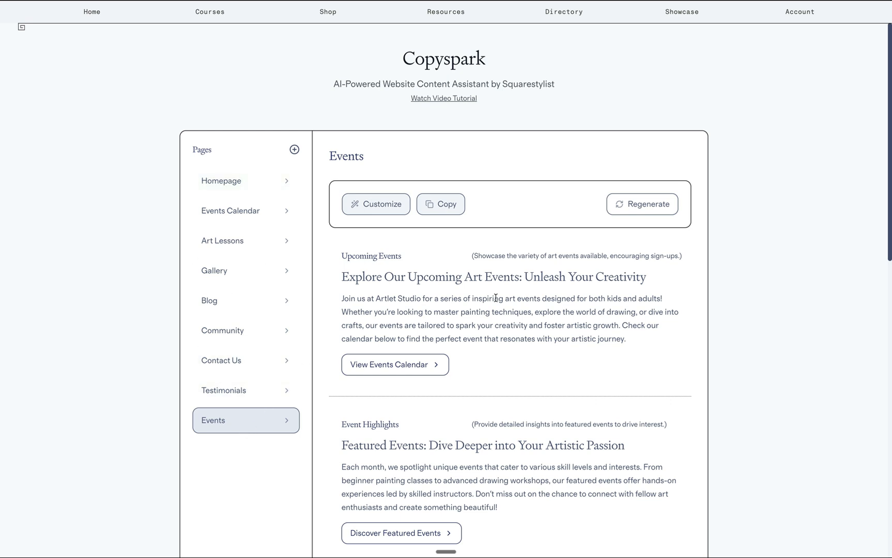
Scroll down to the blank website details form and focus the Additional Brand Details box
scroll(down, 3)
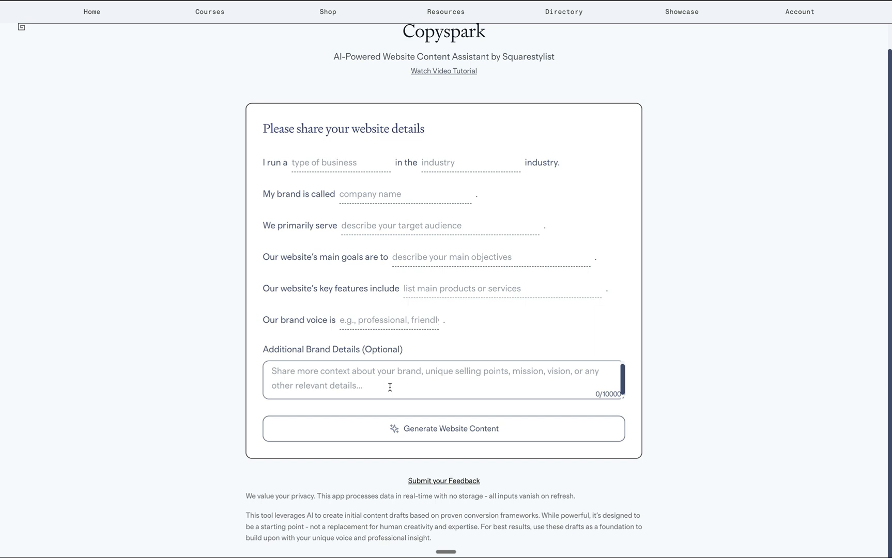
click(444, 481)
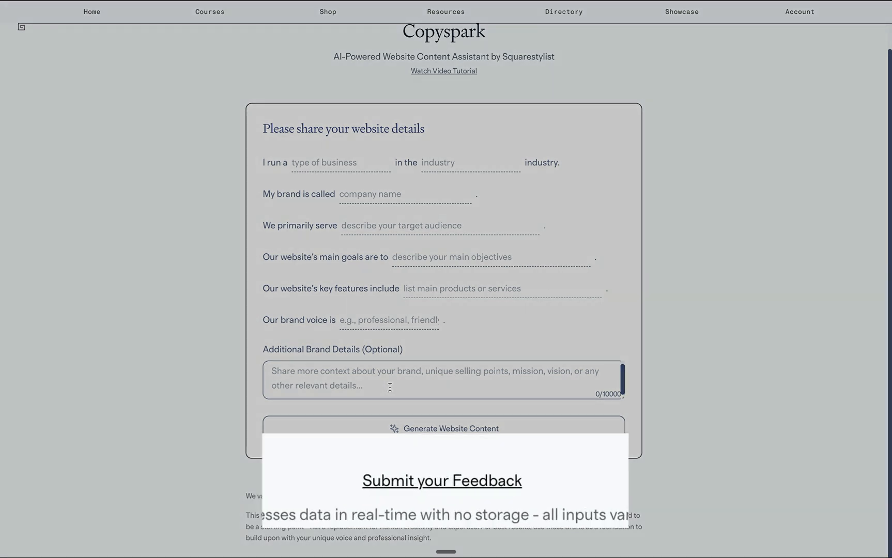